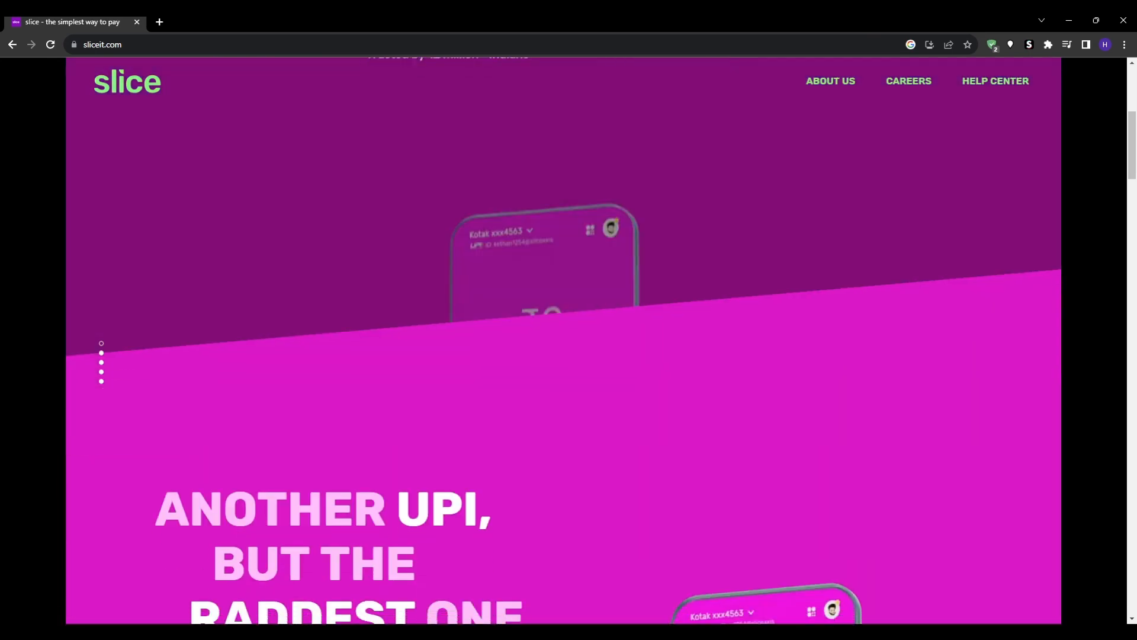
Scroll the sliceit.com homepage past UPI, loans and account sections to the Download slice QR code
scroll(down, 3)
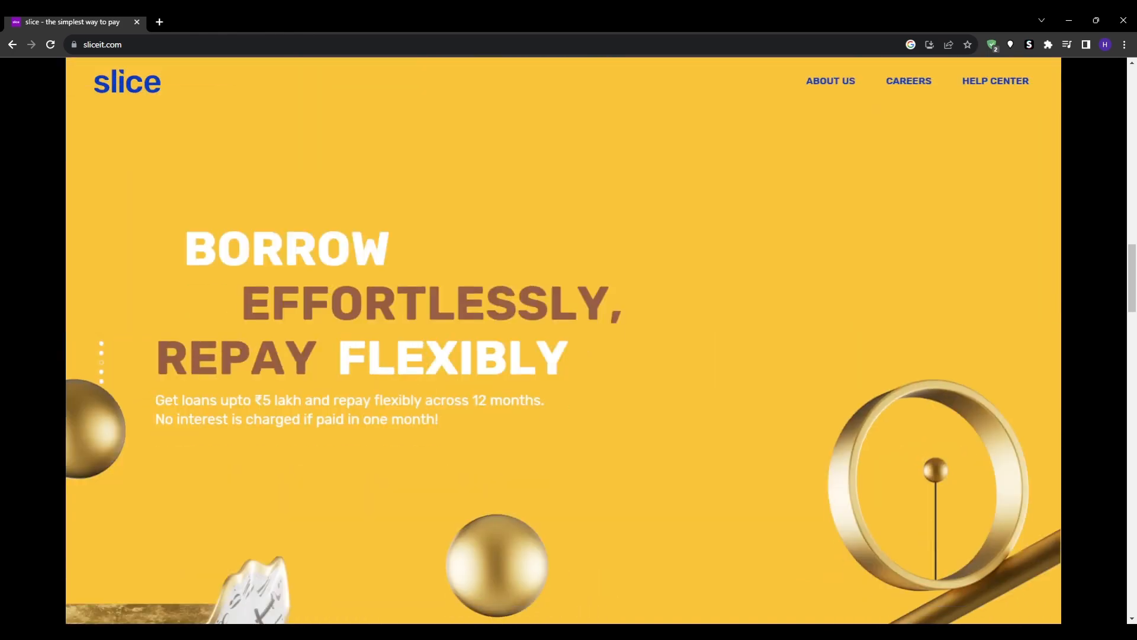
scroll(down, 3)
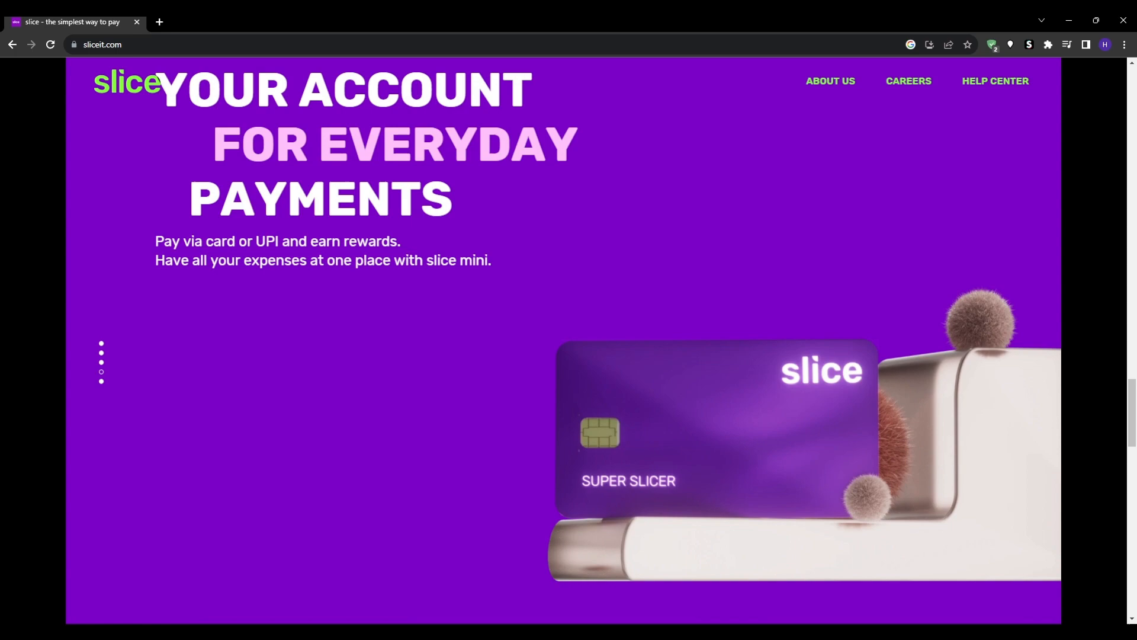
scroll(down, 3)
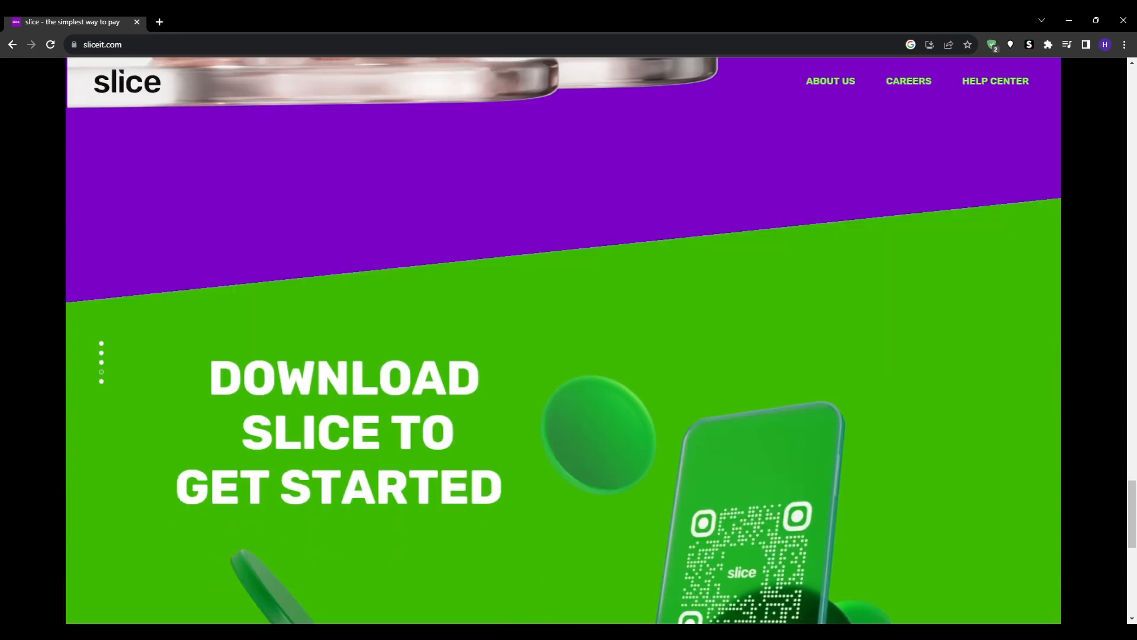
scroll(down, 3)
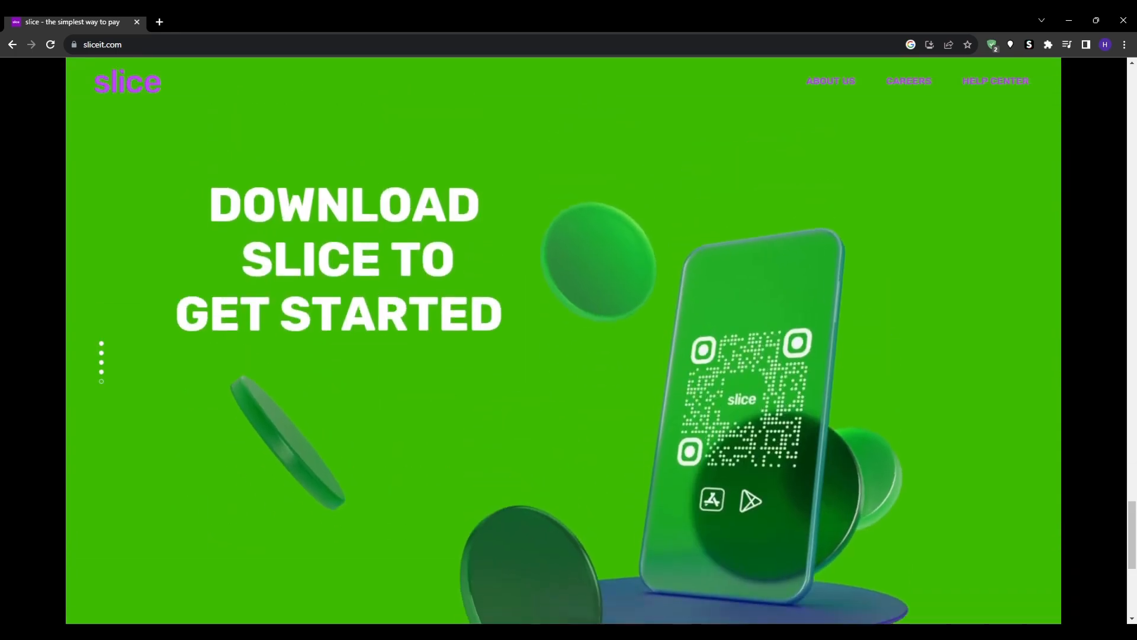
scroll(down, 3)
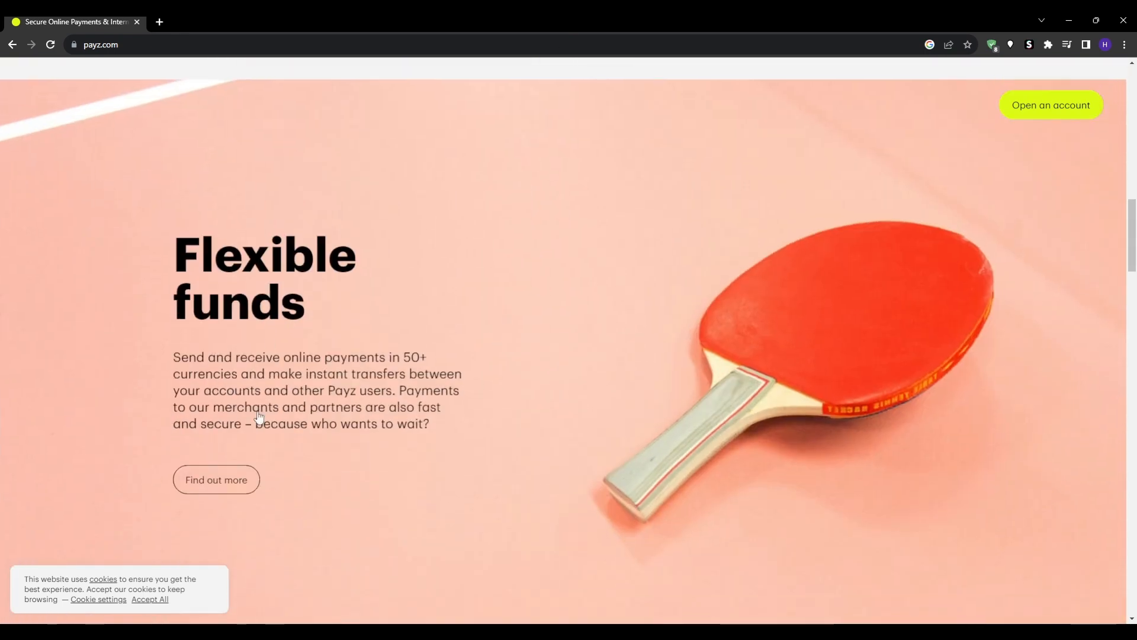
Scroll payz.com past Flexible funds to the 'A card for every occasion' section
scroll(down, 3)
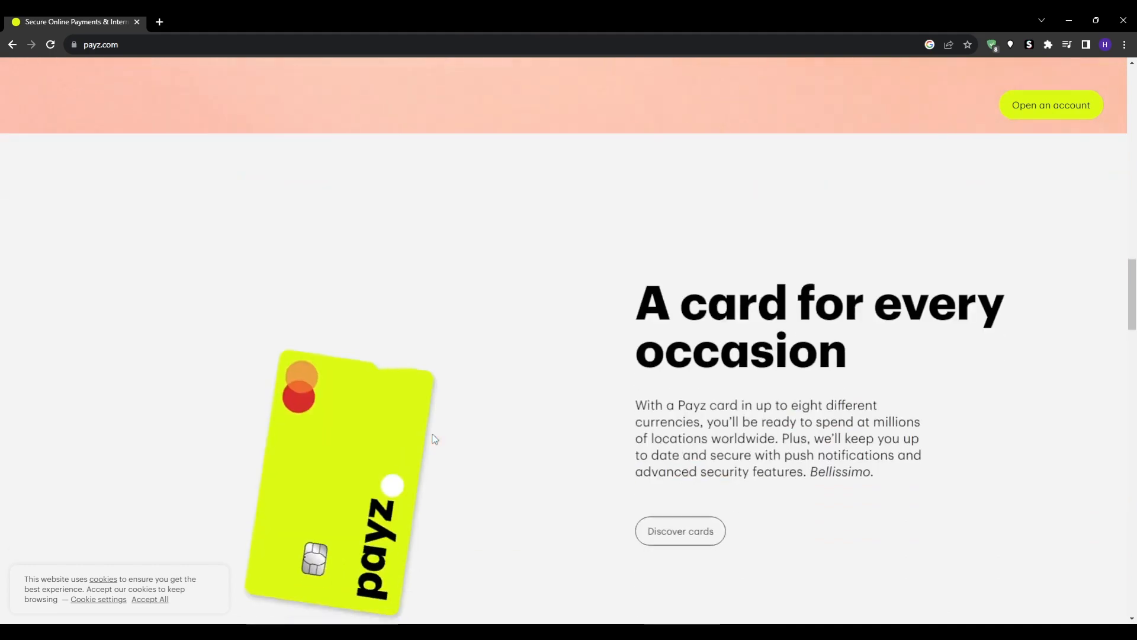
scroll(down, 3)
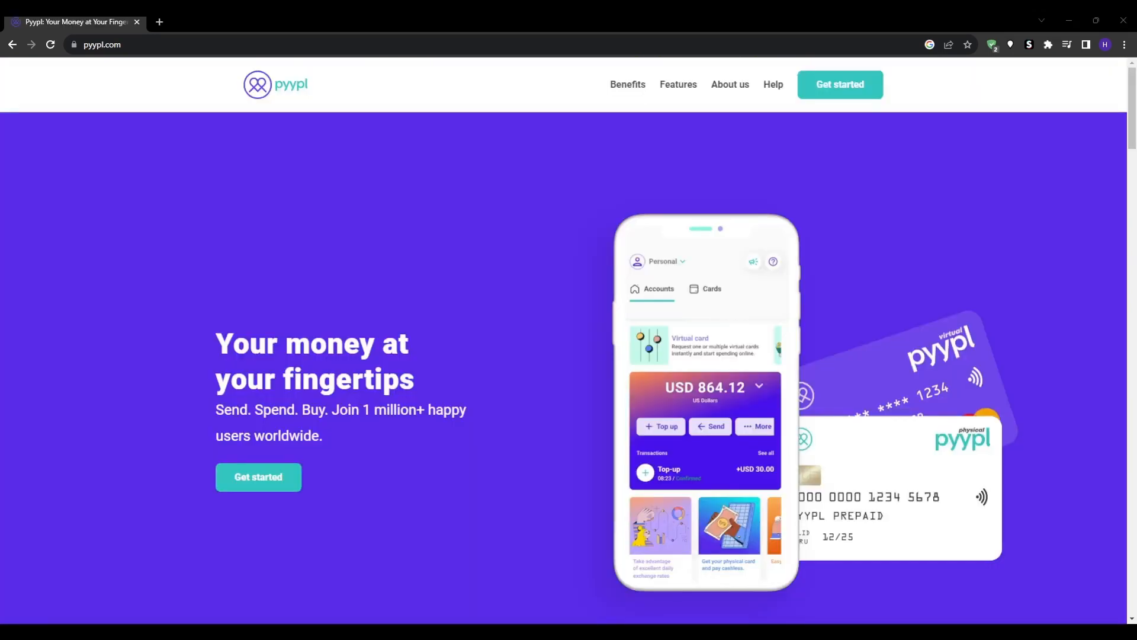
mouse_move(167, 259)
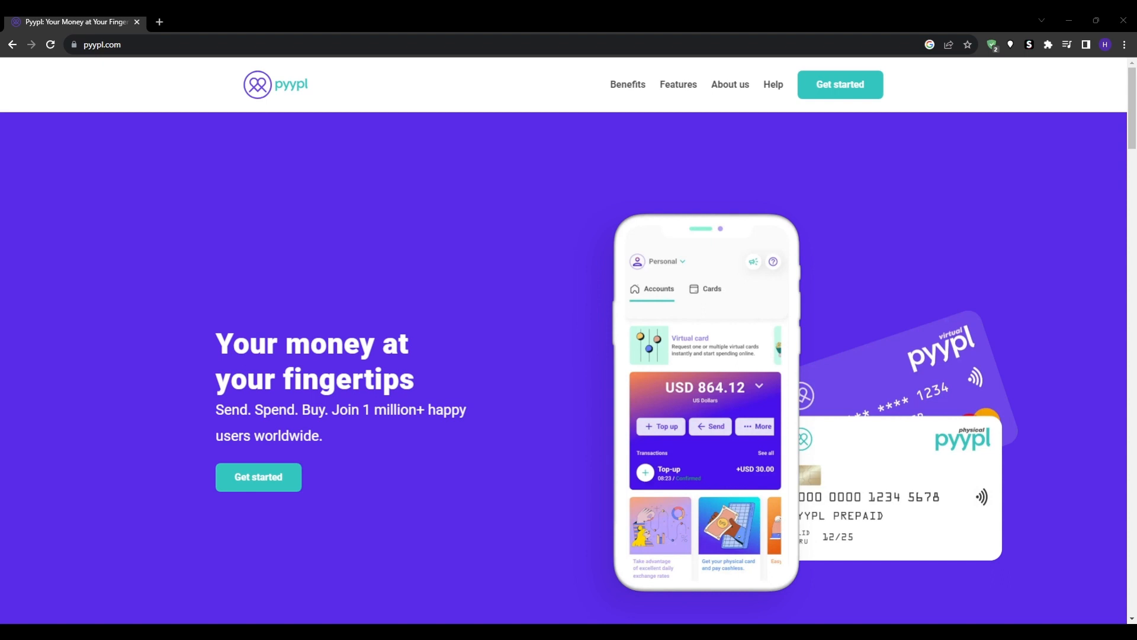
Scroll the Pyypl homepage through virtual and physical card features to the get-the-app steps
double_click(247, 344)
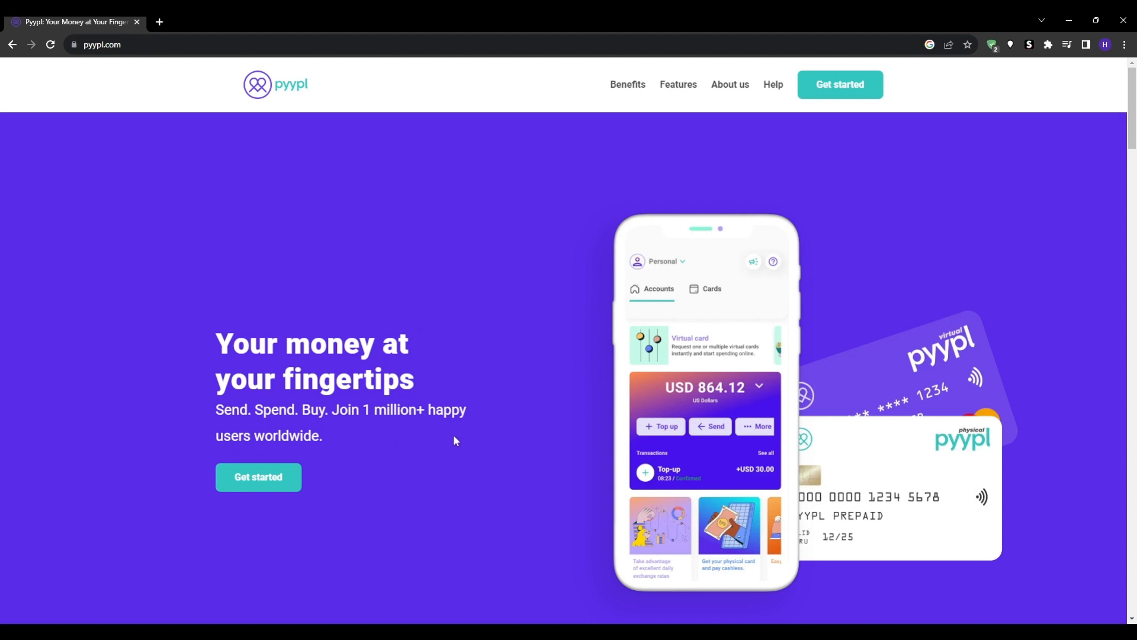
scroll(down, 3)
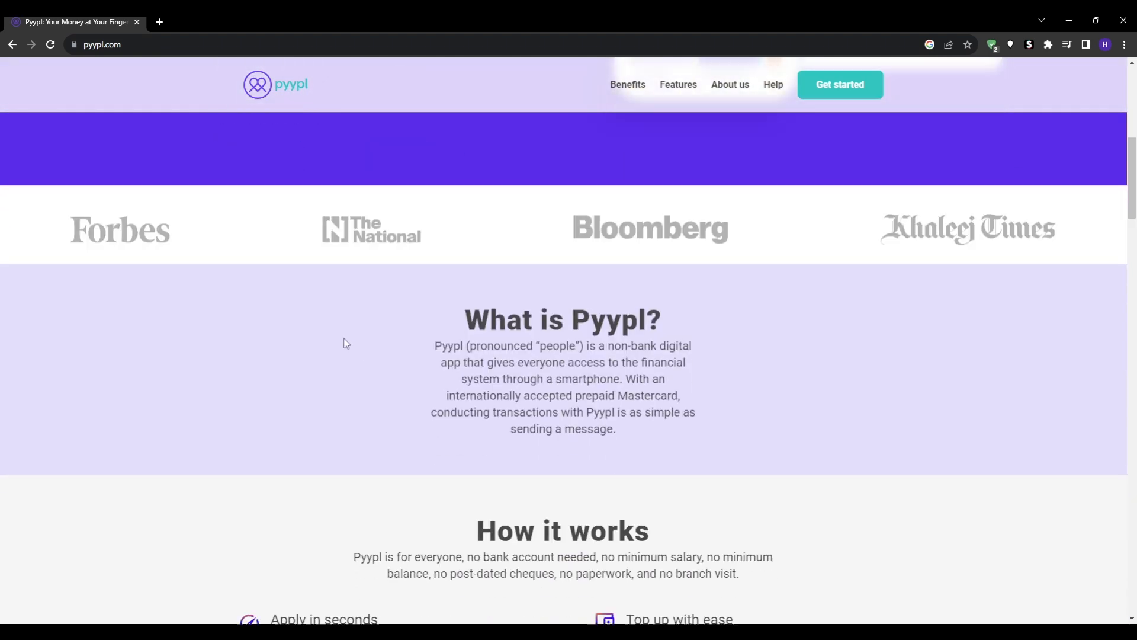
scroll(down, 3)
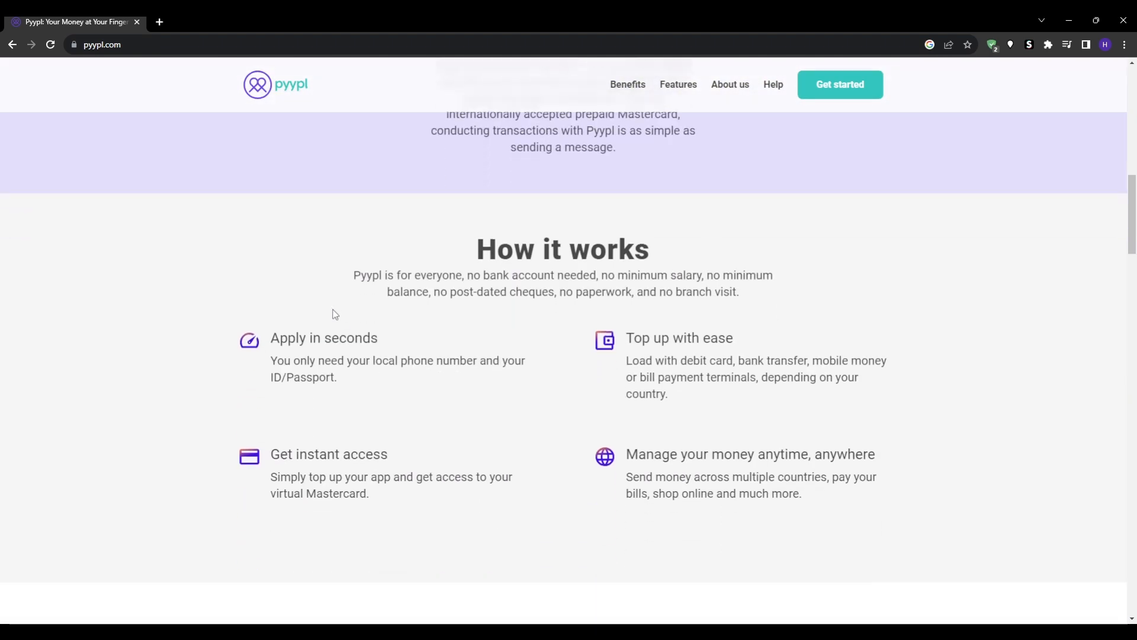
scroll(down, 3)
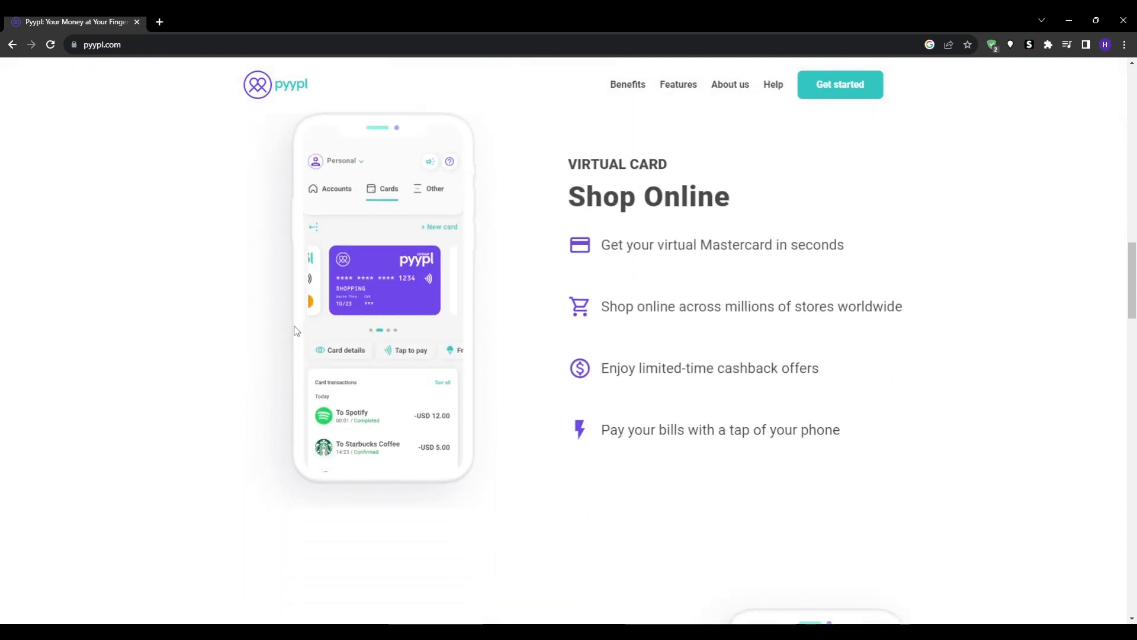
scroll(down, 3)
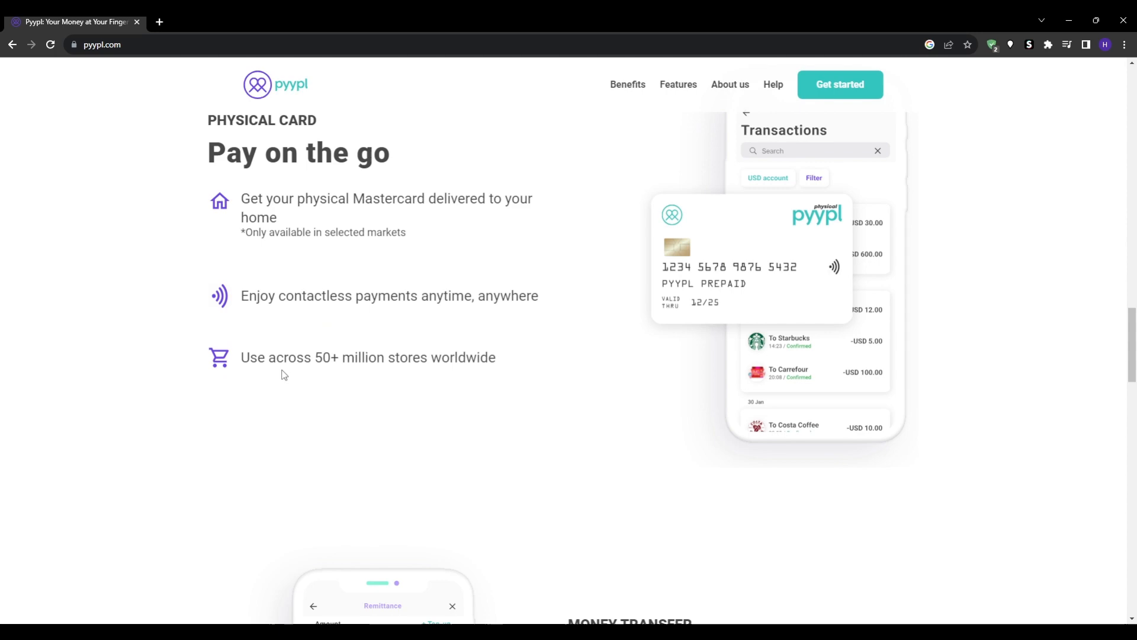
scroll(down, 3)
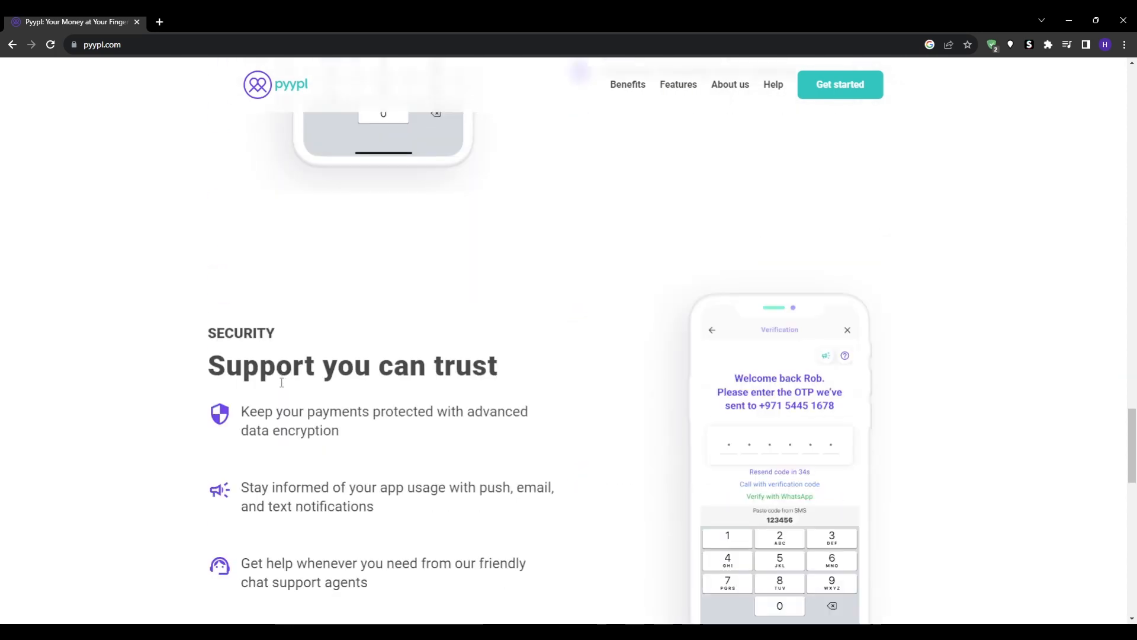
scroll(down, 3)
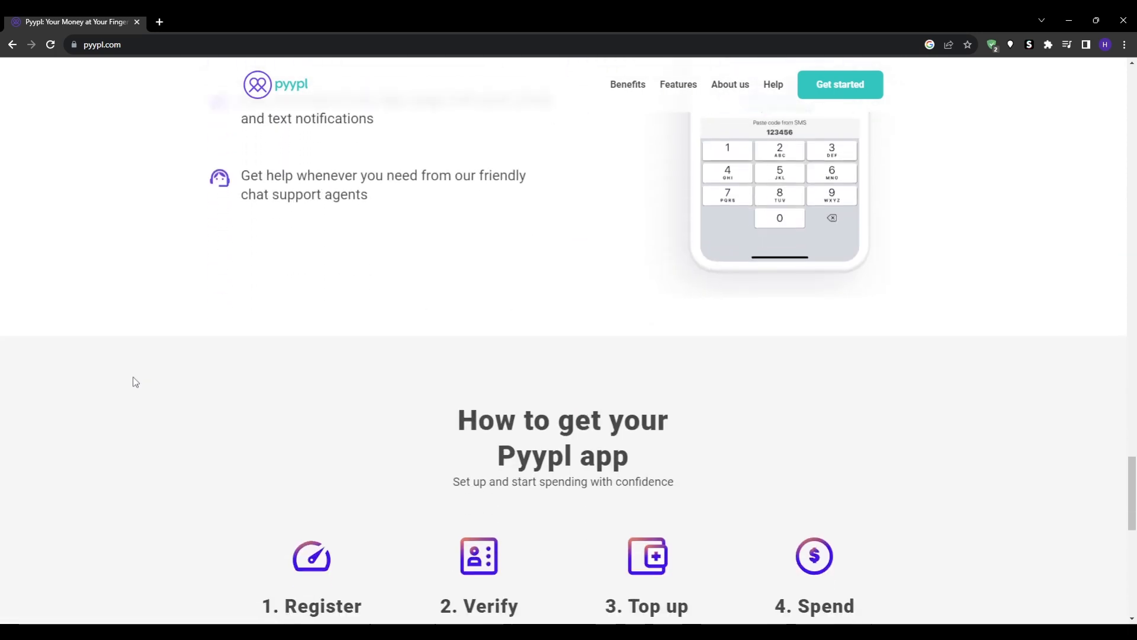
scroll(down, 3)
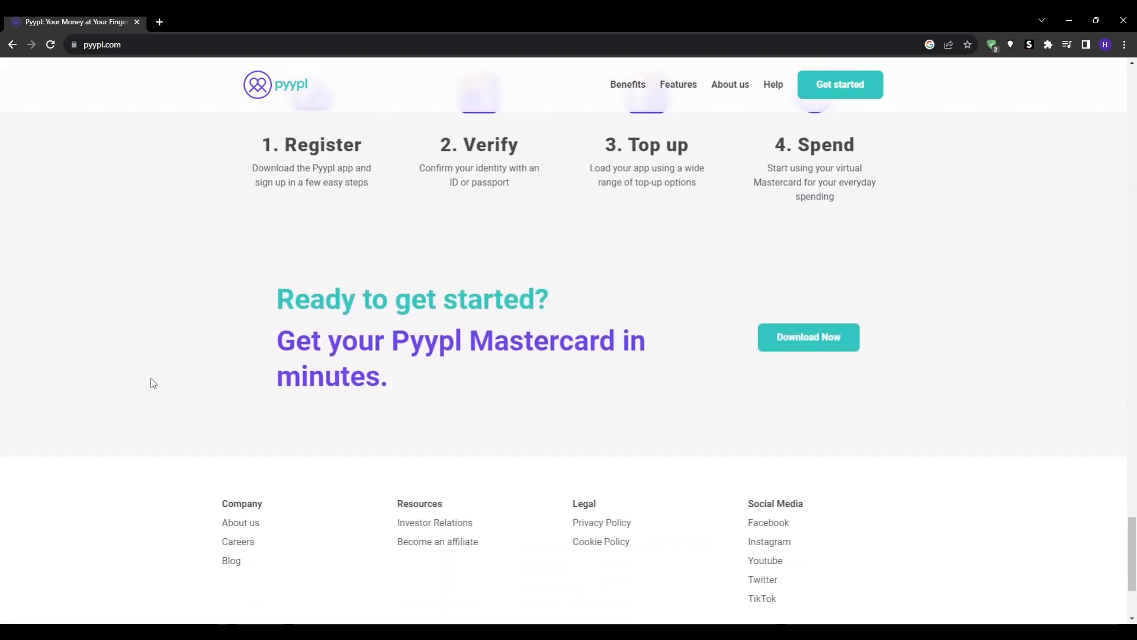
scroll(up, 3)
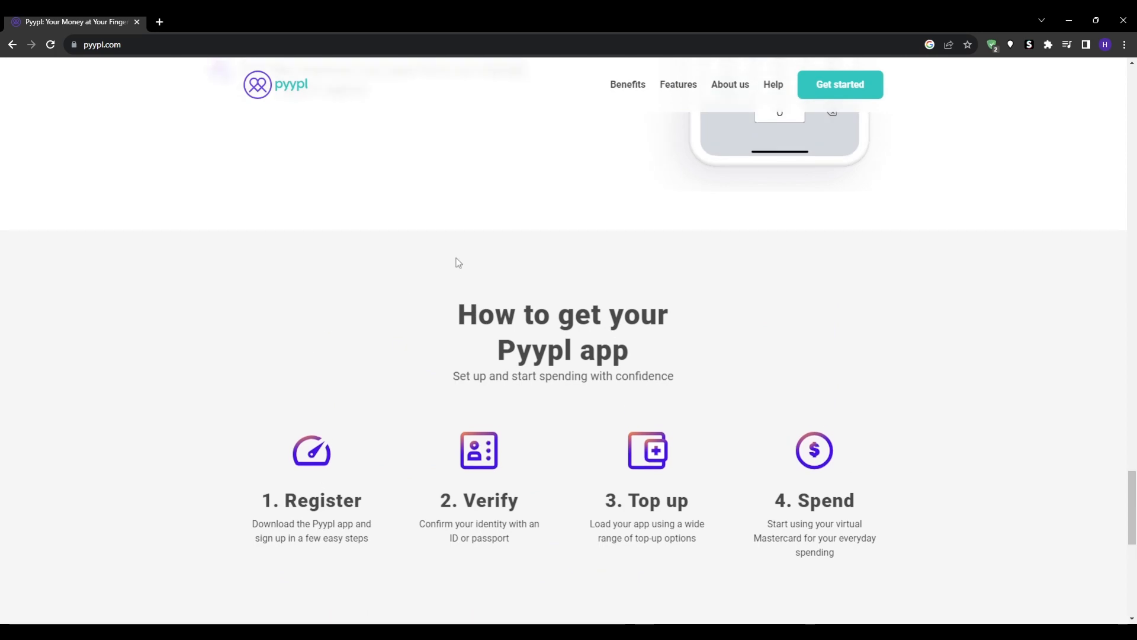
View Pyypl's Benefits page down to the Effortless top-ups section
click(627, 84)
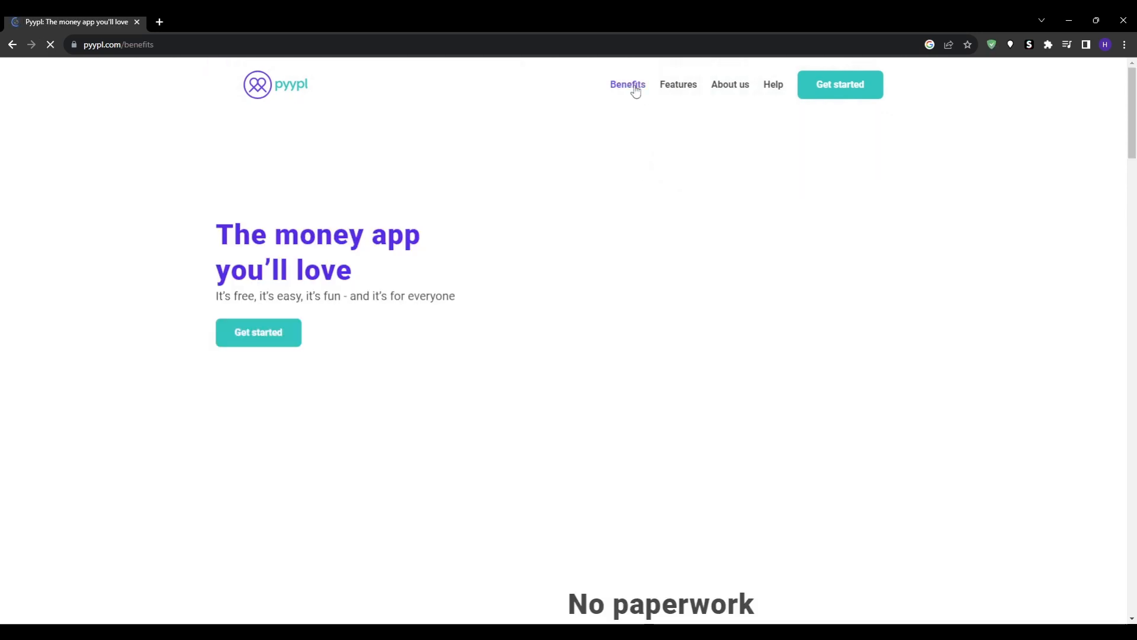
scroll(down, 3)
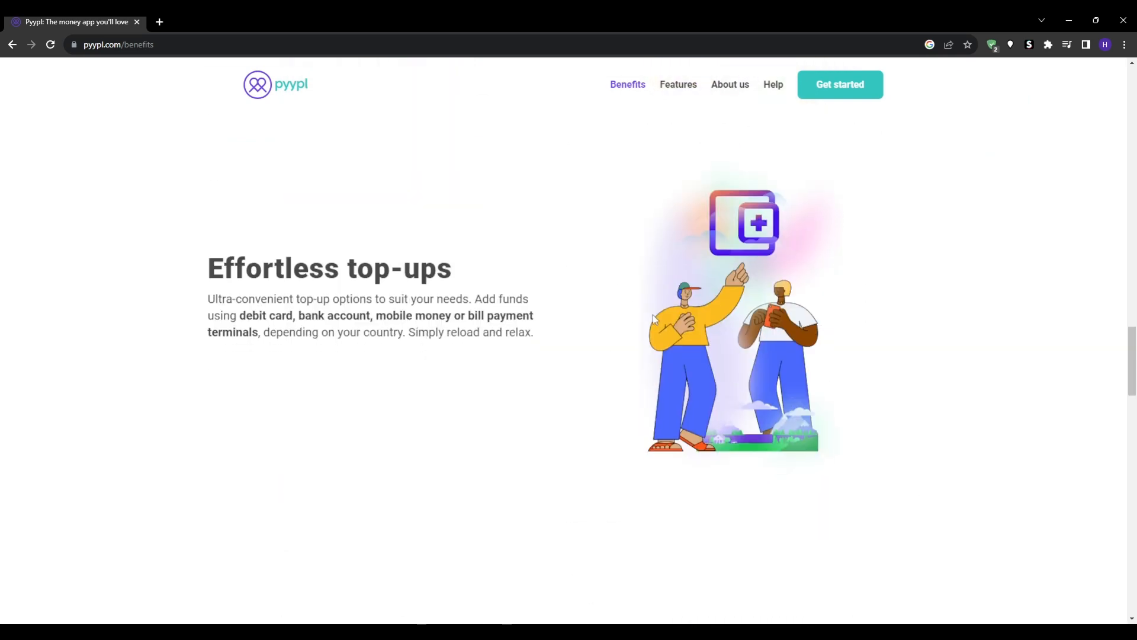
scroll(down, 3)
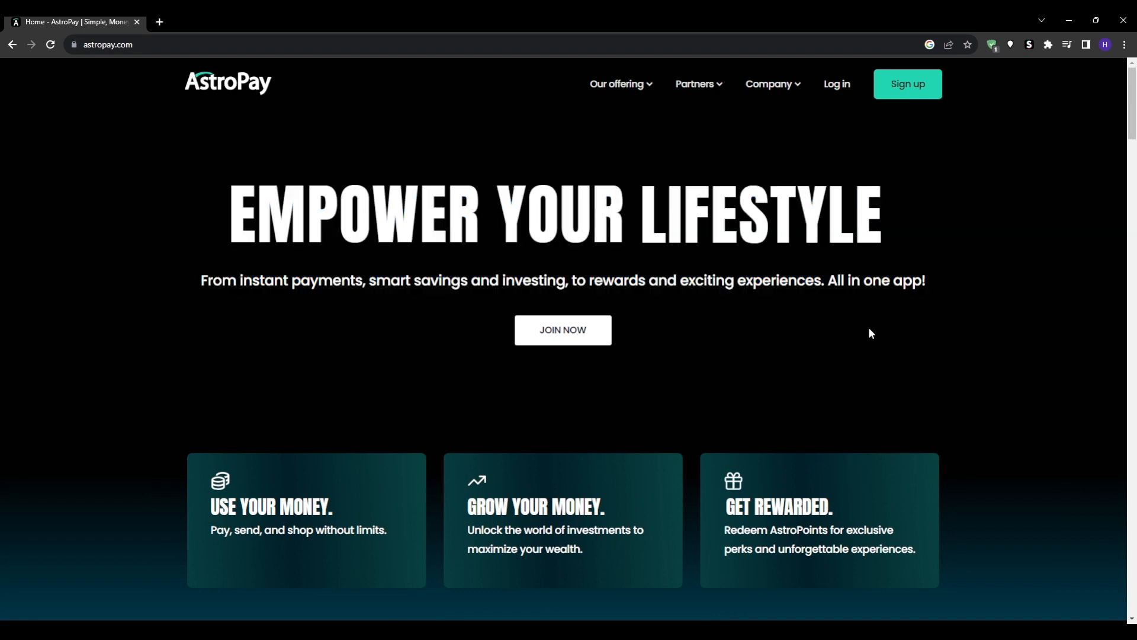
Scroll the astropay.com homepage through Investments and the card carousel
scroll(down, 3)
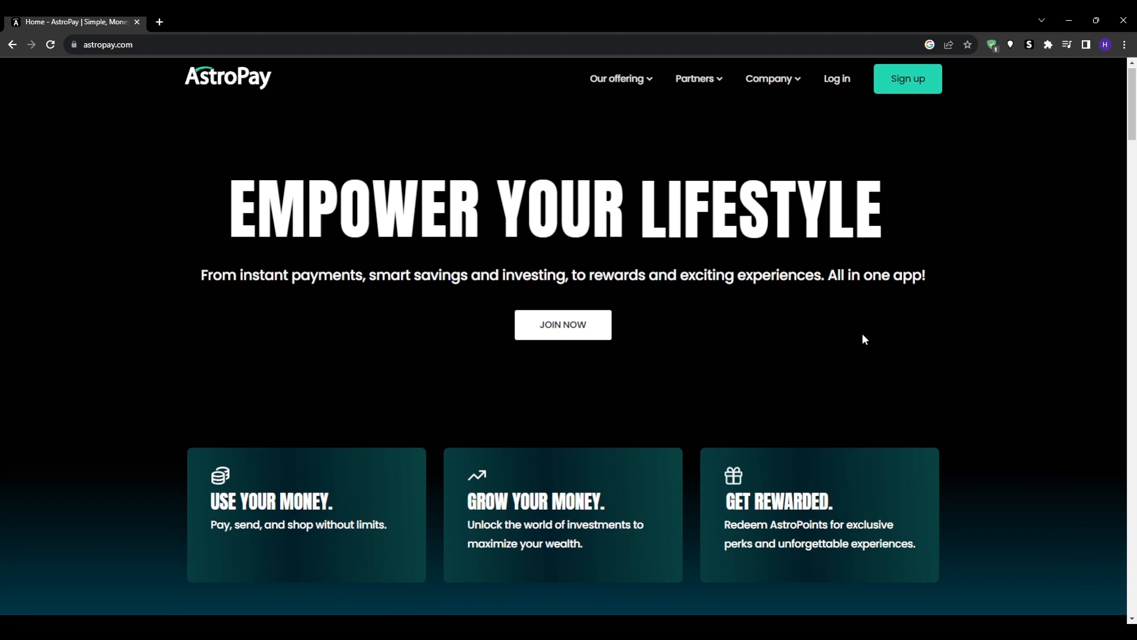
scroll(down, 3)
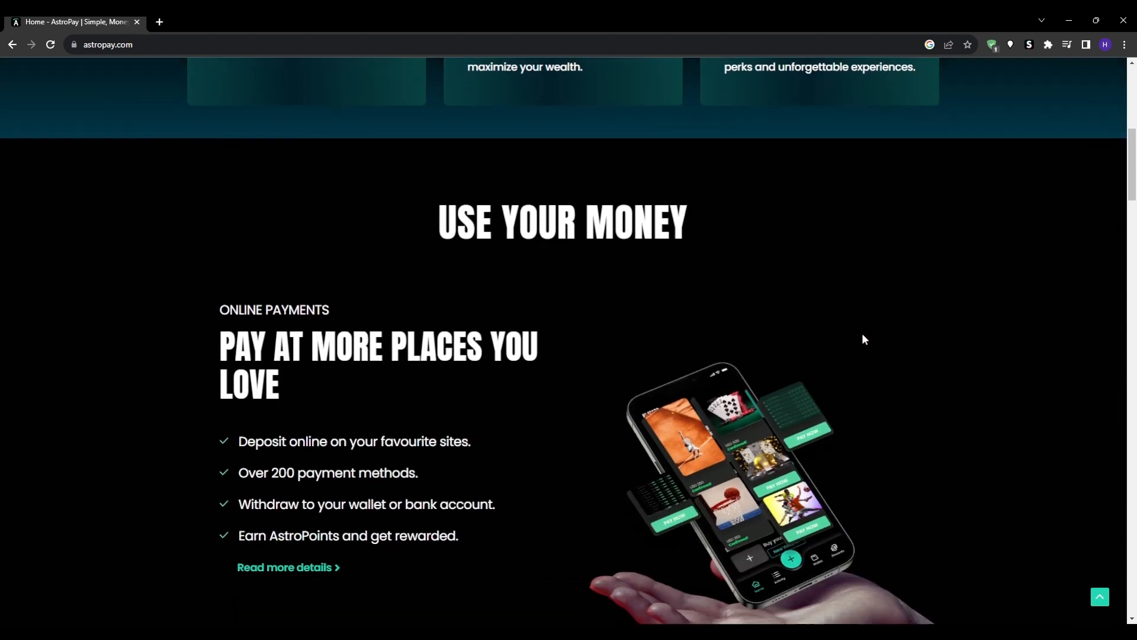
scroll(down, 3)
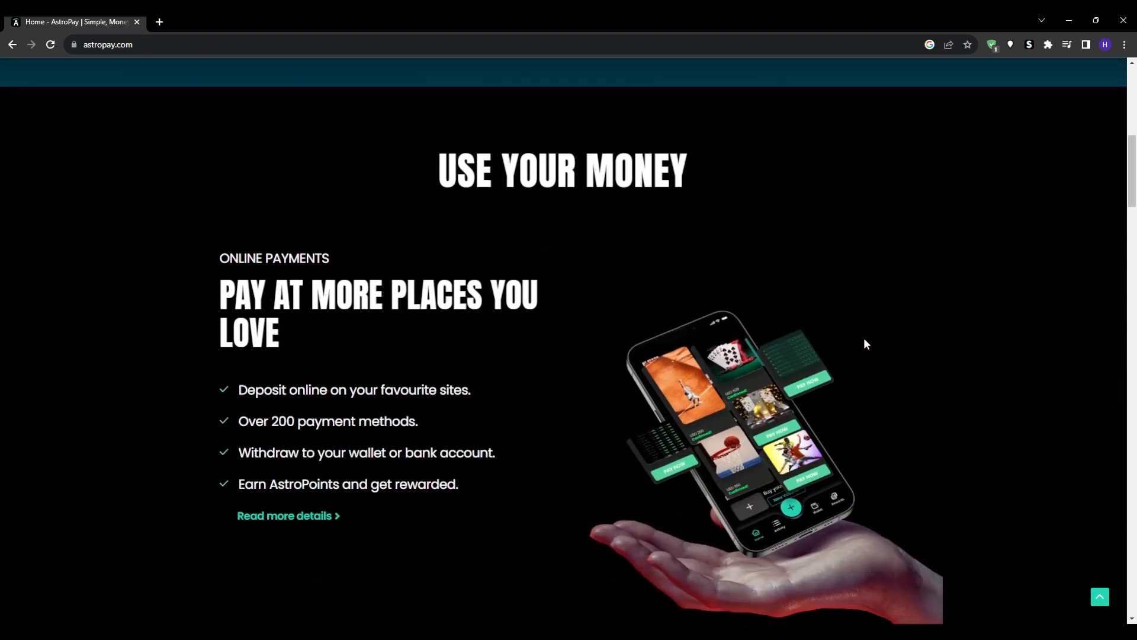
scroll(down, 3)
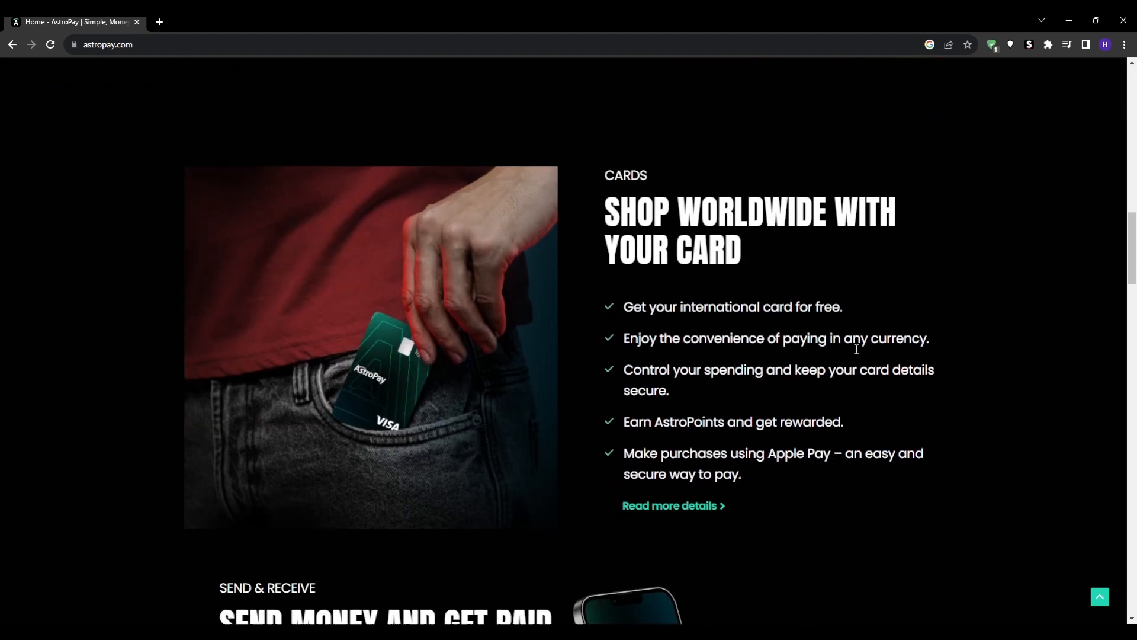
scroll(down, 3)
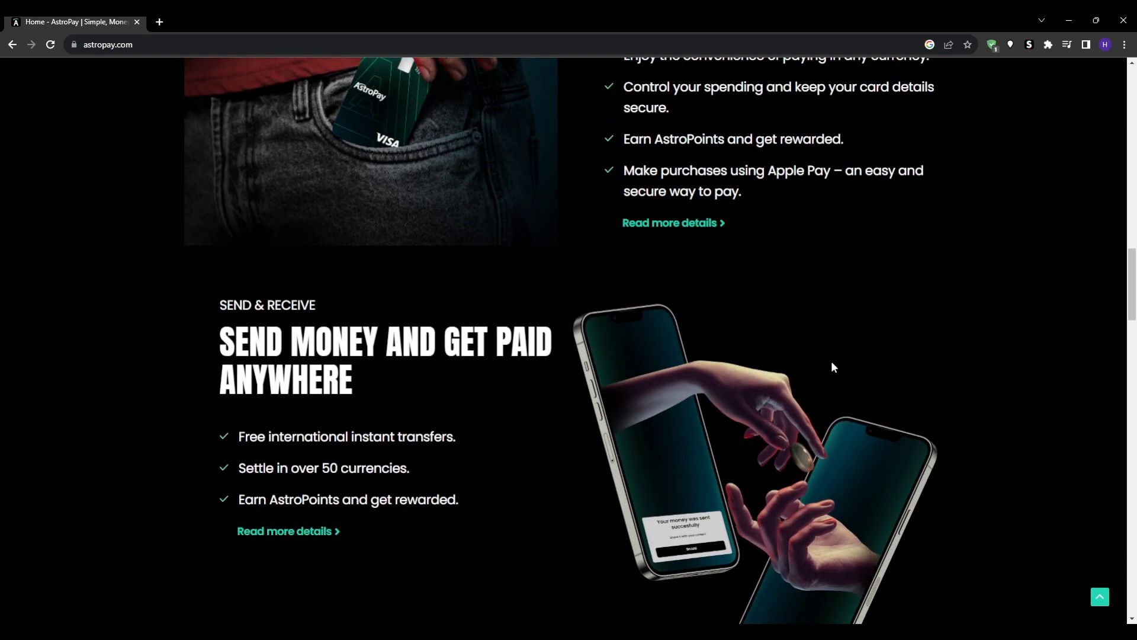
scroll(down, 3)
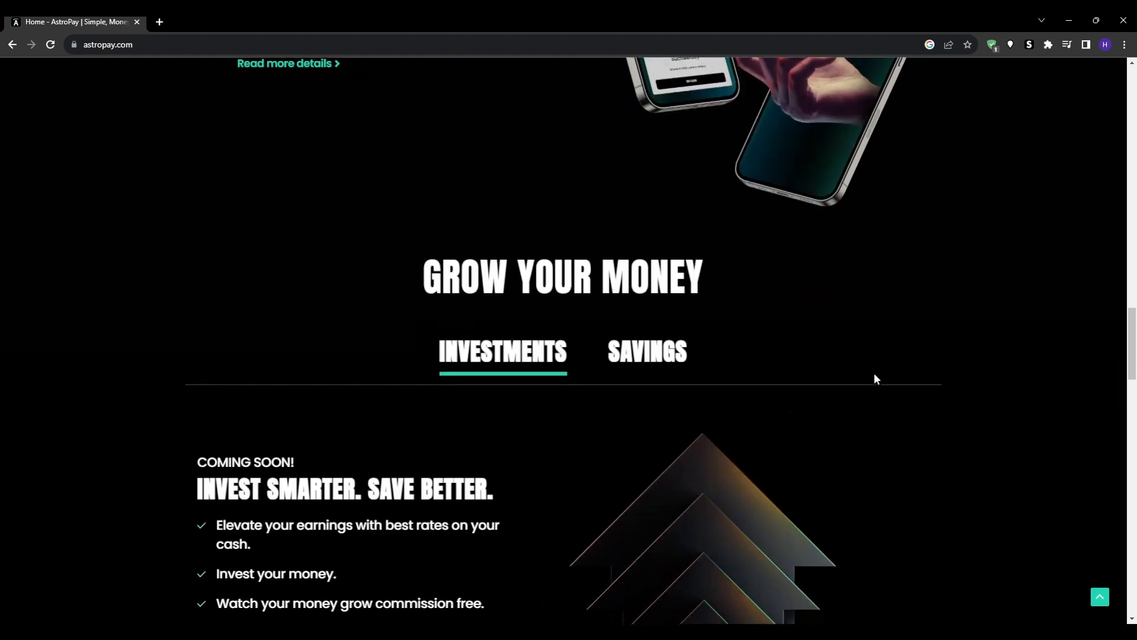
scroll(down, 3)
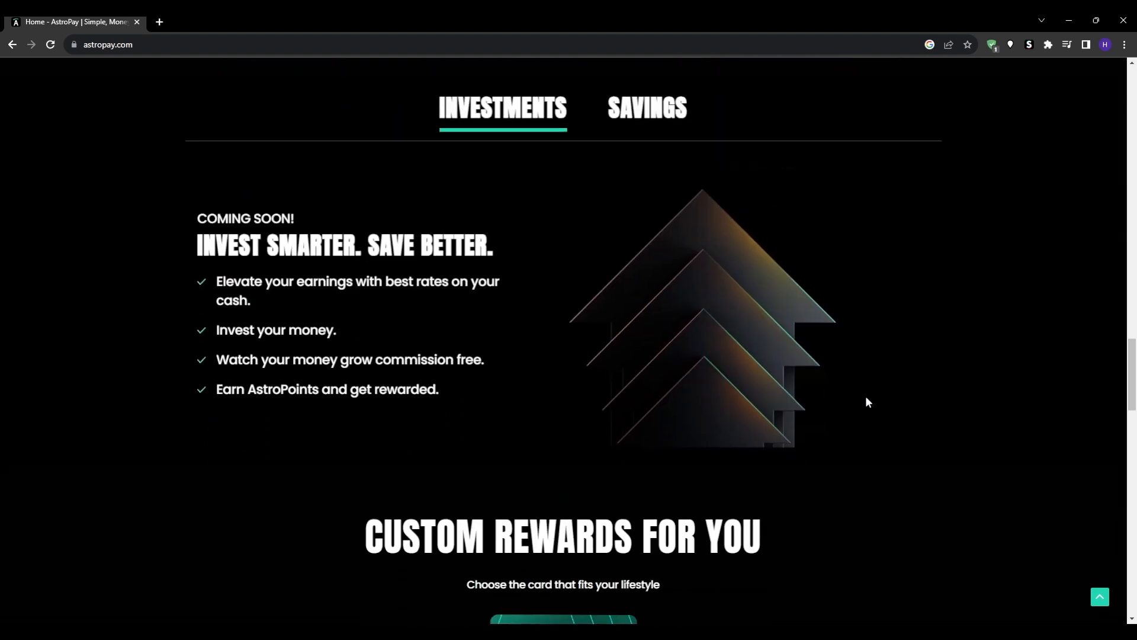
mouse_move(205, 319)
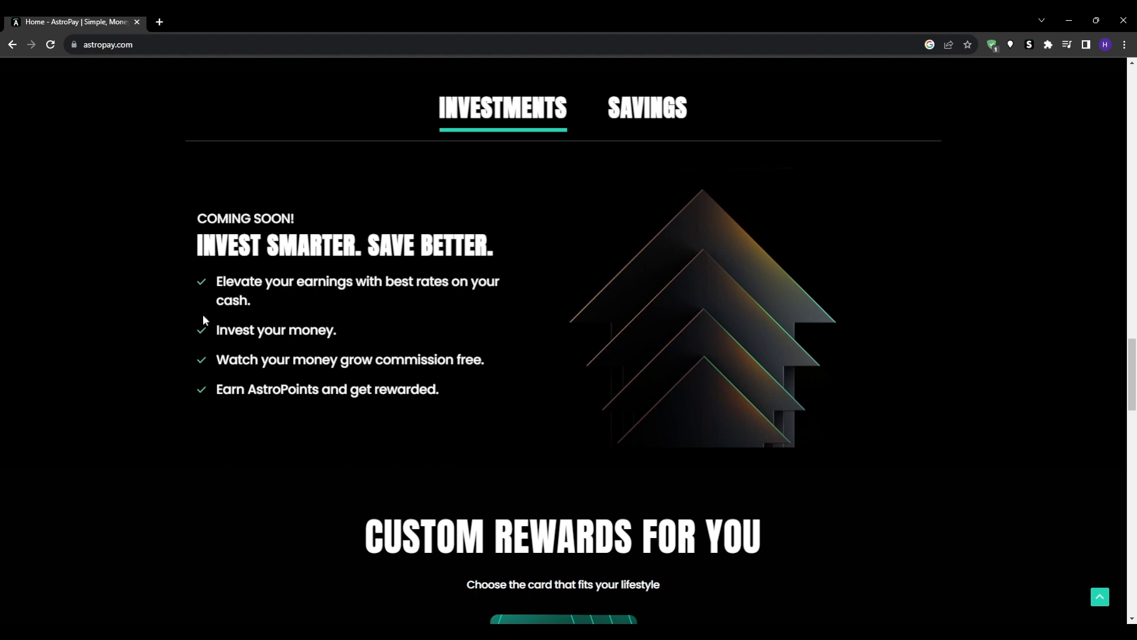
Highlight the Invest your money line and scroll on to the Get Rewarded programme
double_click(276, 330)
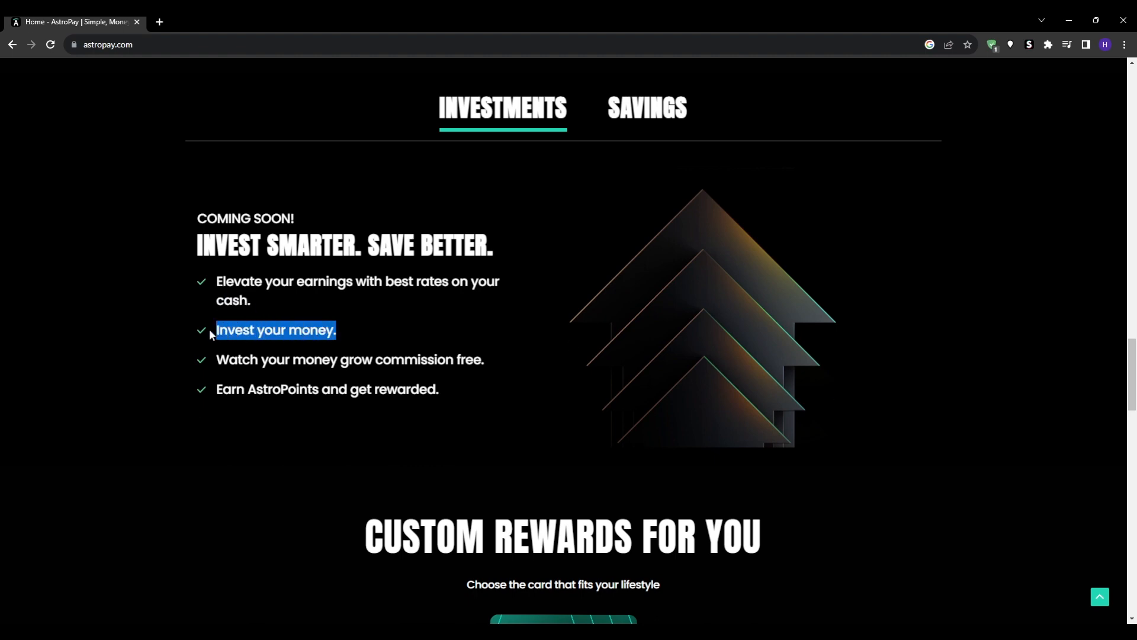
scroll(down, 3)
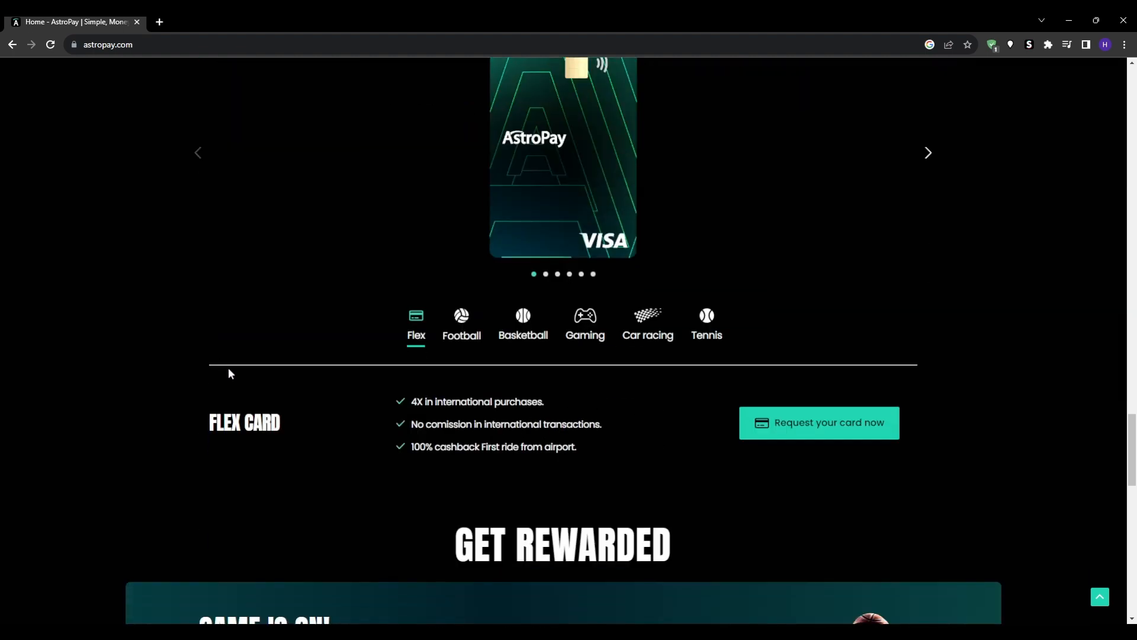
scroll(down, 3)
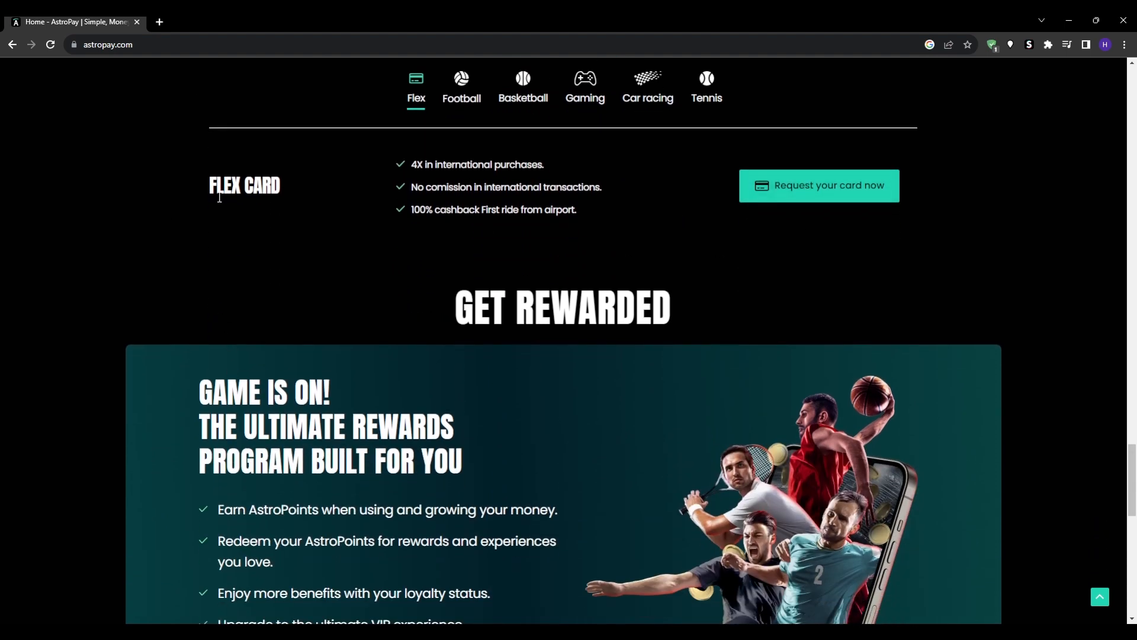
scroll(down, 3)
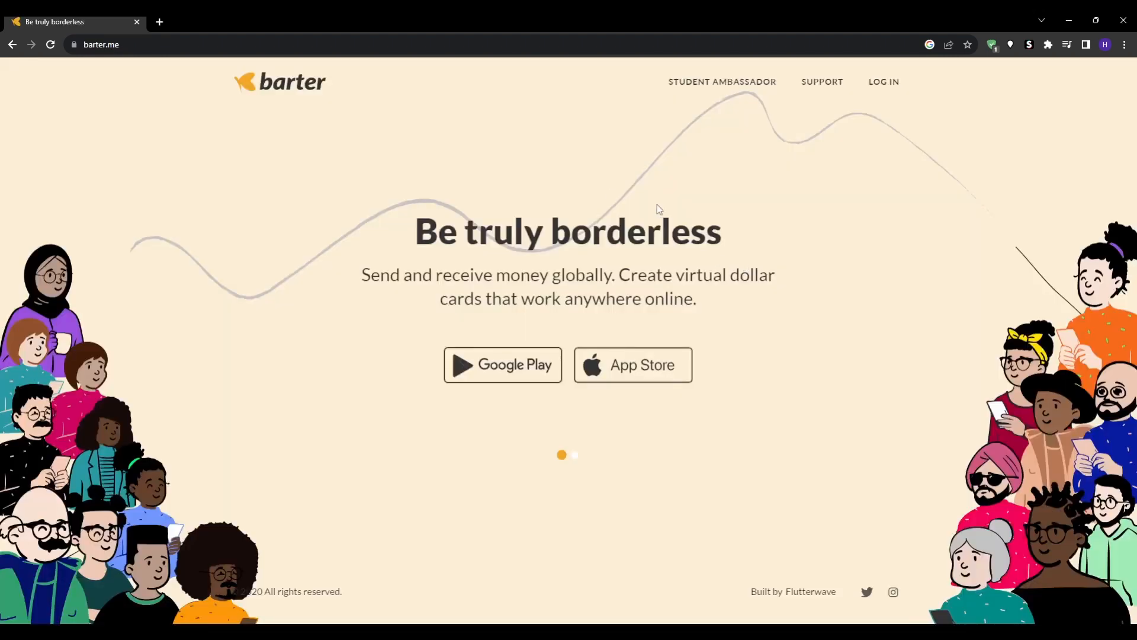
mouse_move(297, 116)
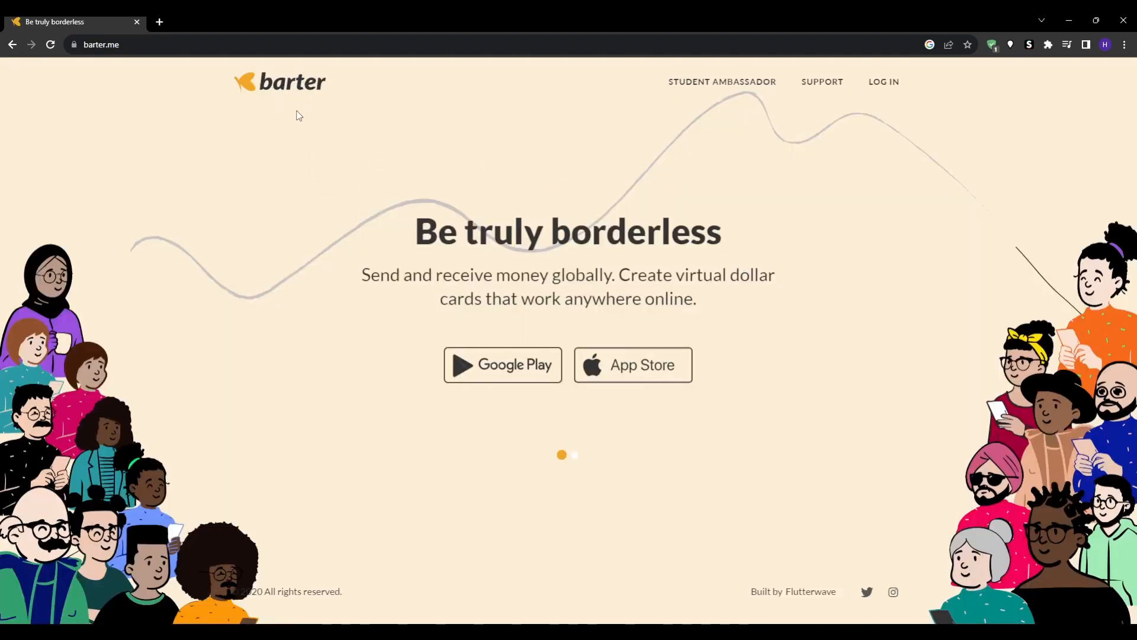
Highlight barter.me's tagline and 'Create virtual dollar cards' phrase as the hero slider advances
double_click(437, 232)
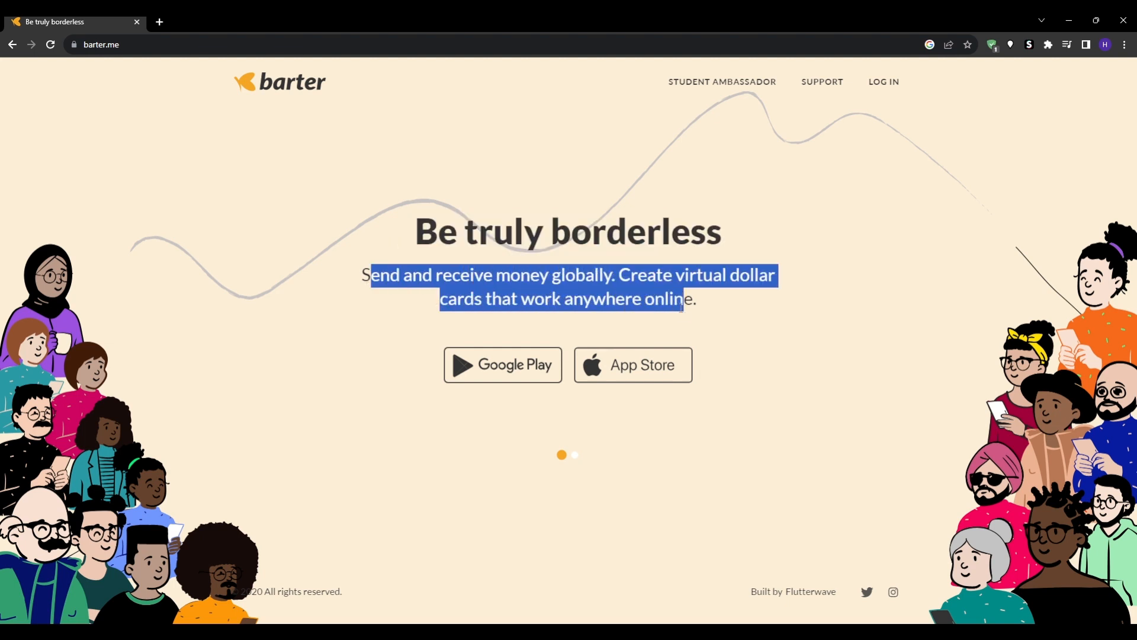
click(796, 357)
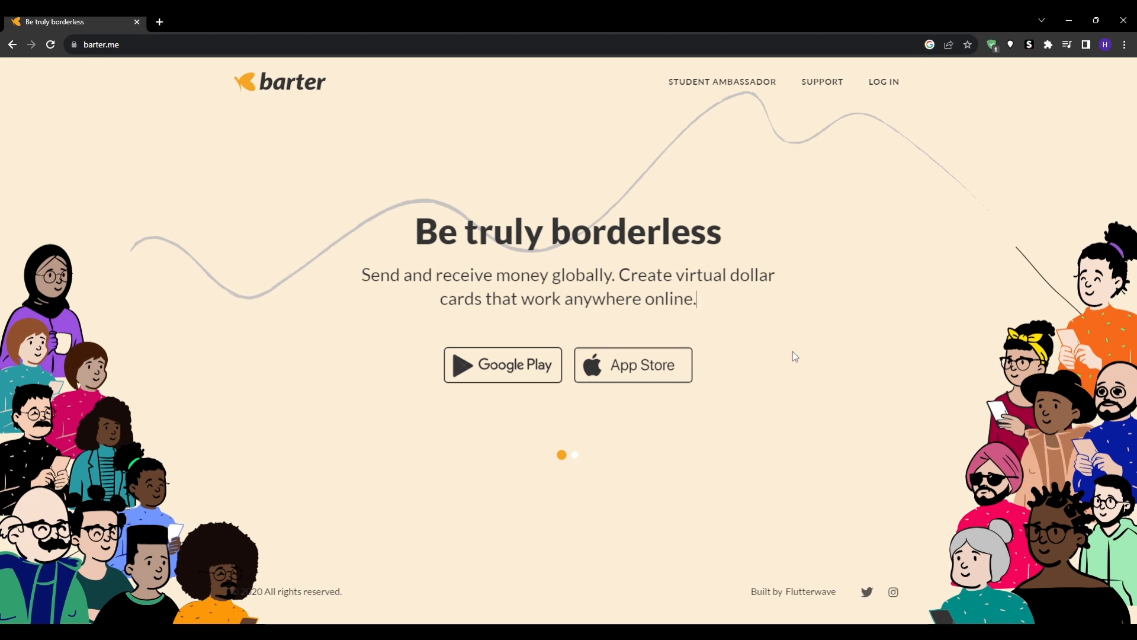
mouse_move(589, 444)
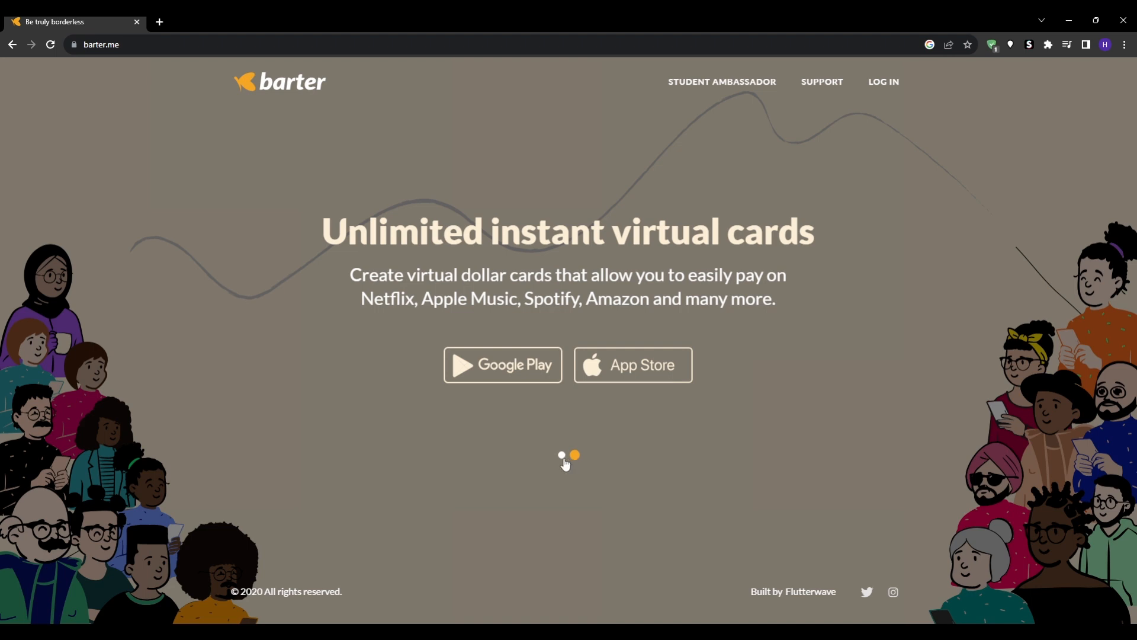
mouse_move(565, 461)
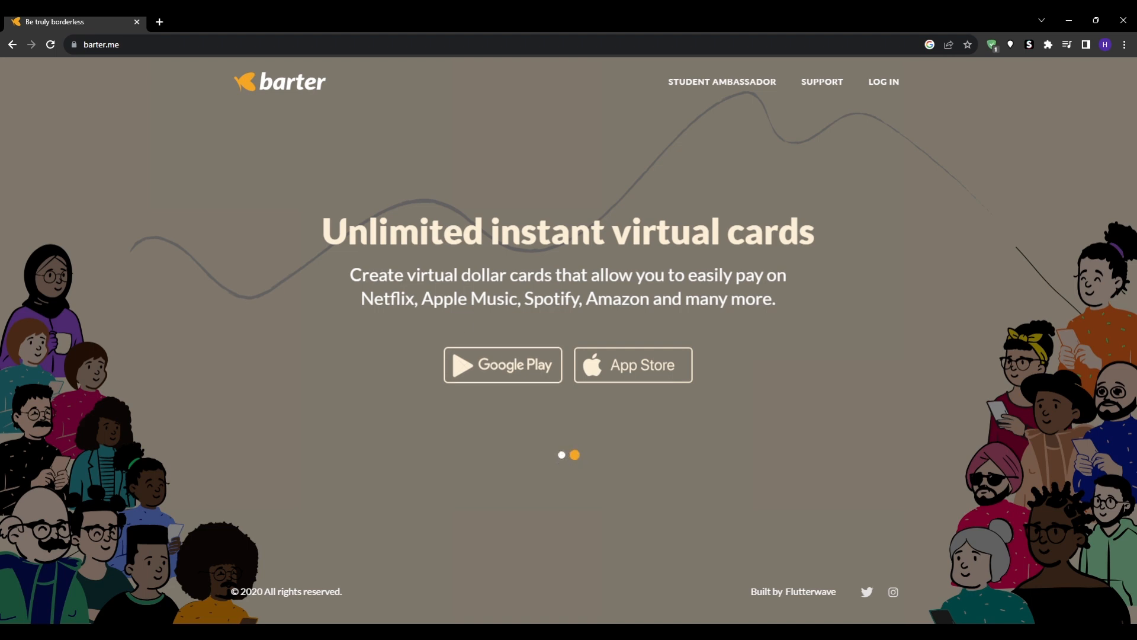
drag(351, 275, 550, 275)
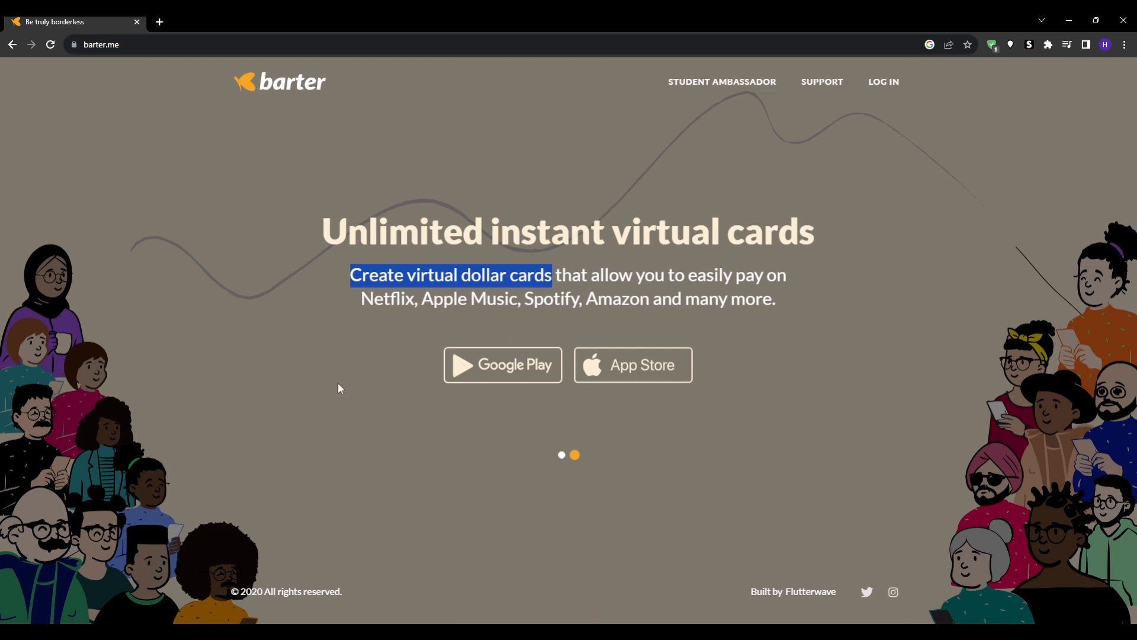
mouse_move(633, 364)
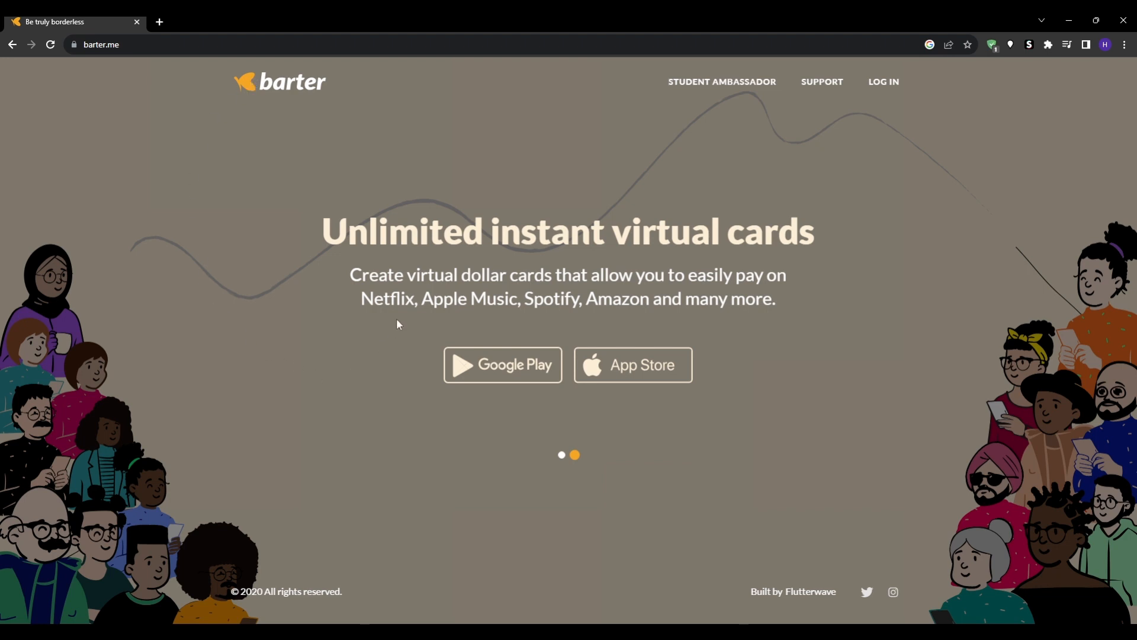
mouse_move(796, 416)
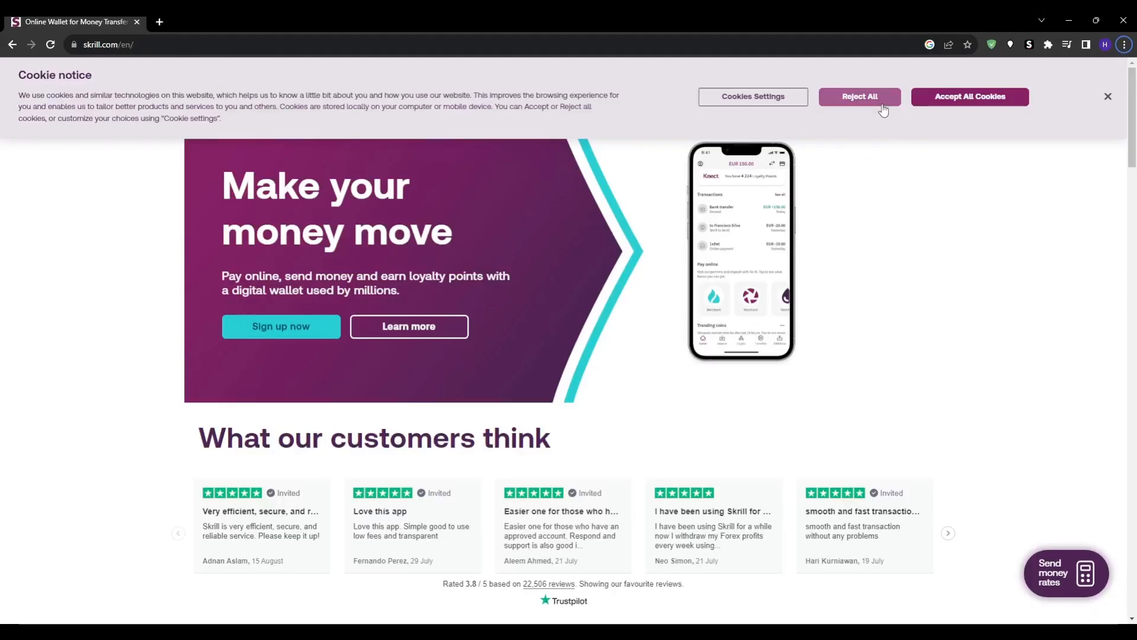
Reject all cookies on skrill.com to dismiss the cookie notice
click(860, 96)
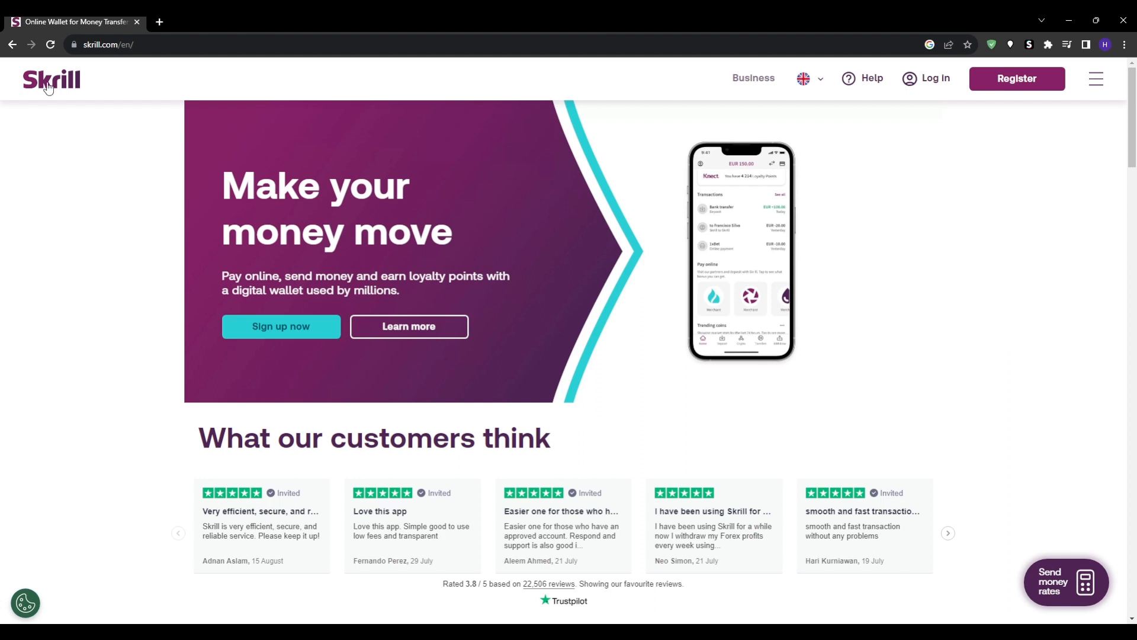
mouse_move(222, 194)
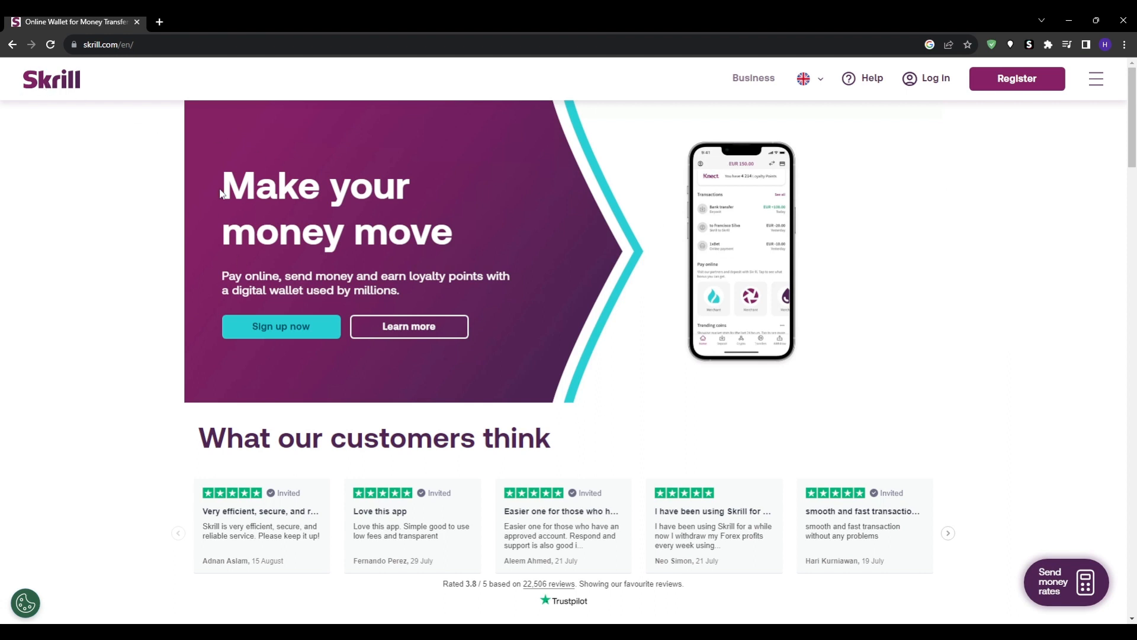
mouse_move(376, 315)
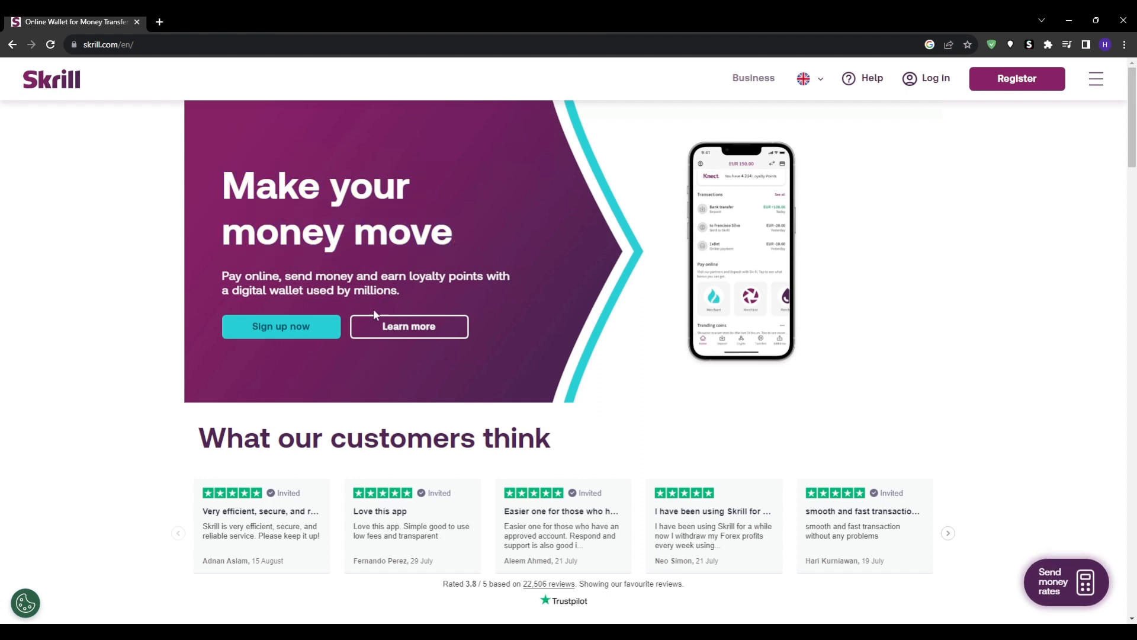
mouse_move(810, 346)
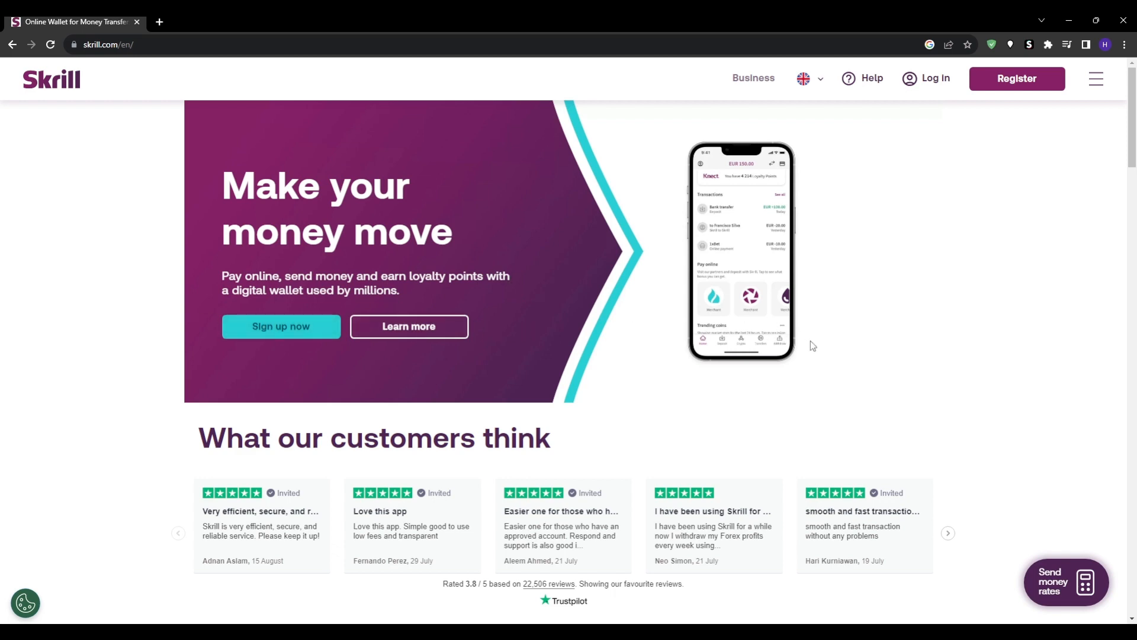
Scroll the Skrill homepage through reviews, features, app download and loyalty programme to the footer
scroll(down, 3)
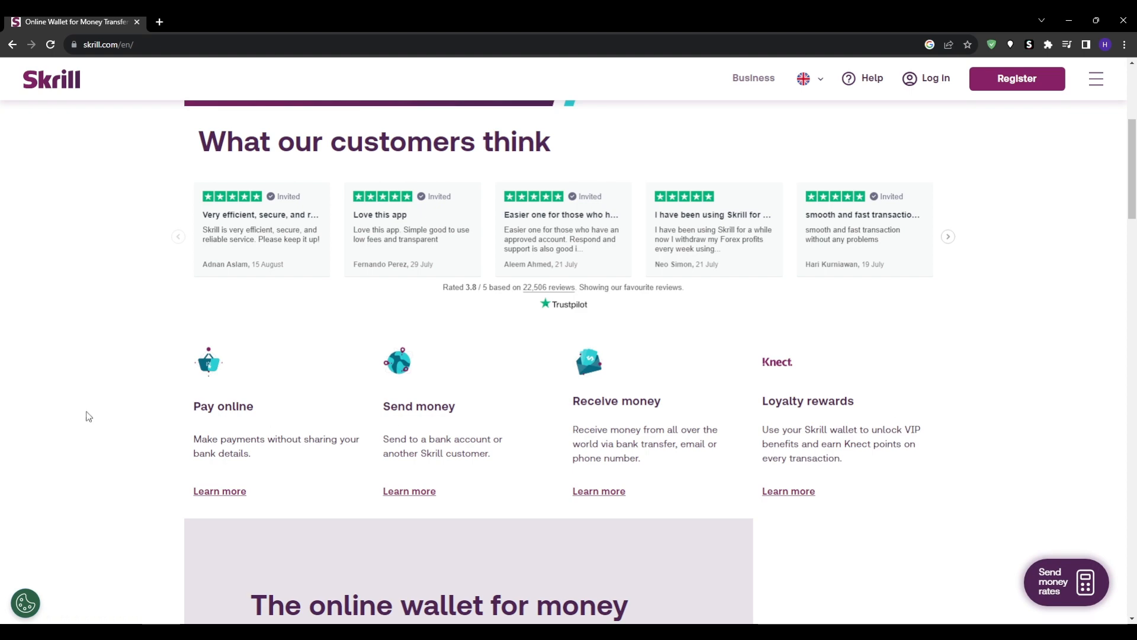
scroll(down, 3)
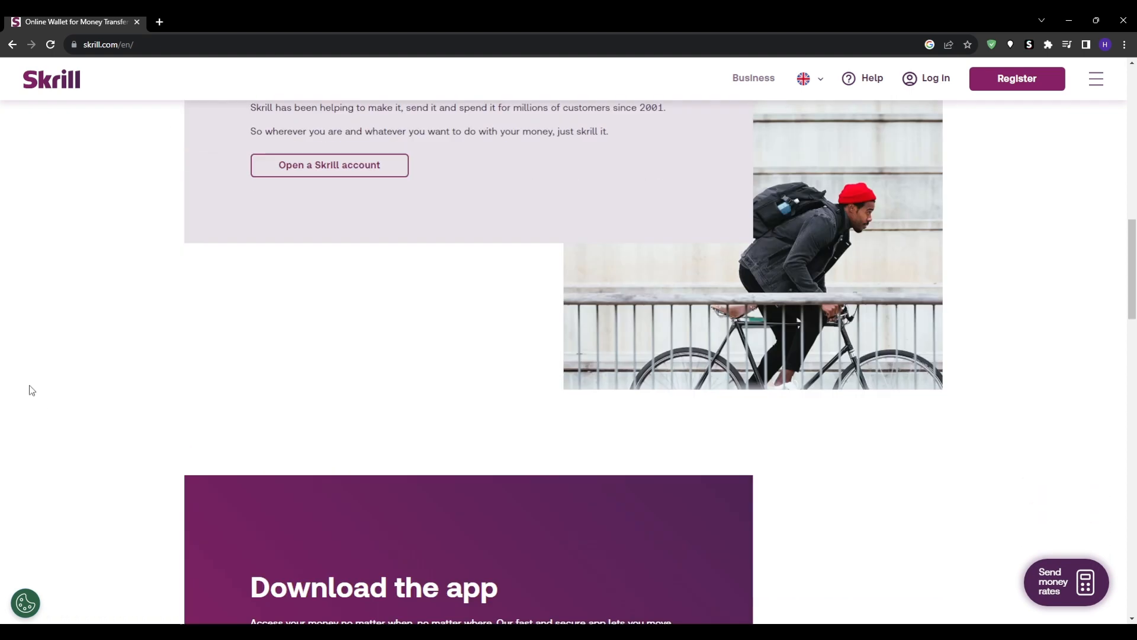
scroll(down, 3)
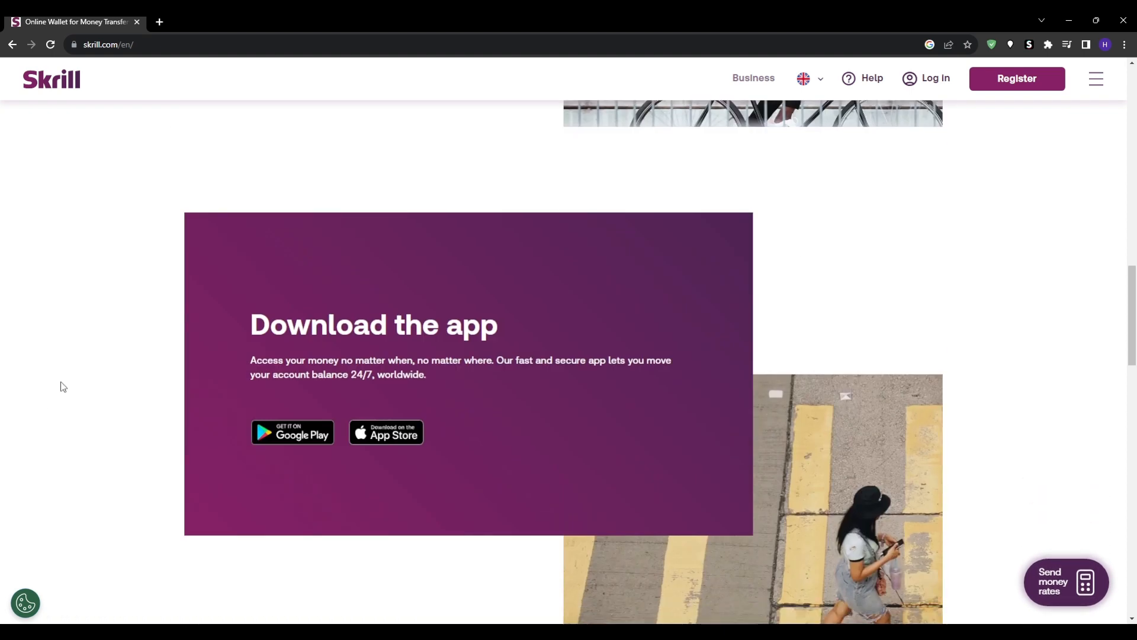
scroll(down, 3)
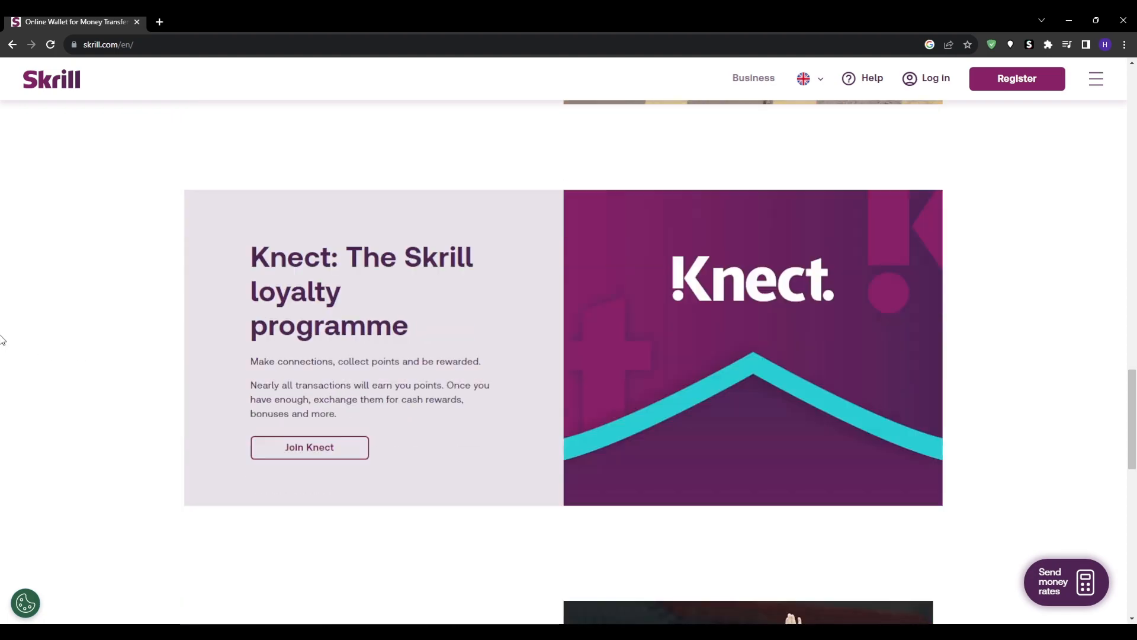
scroll(down, 3)
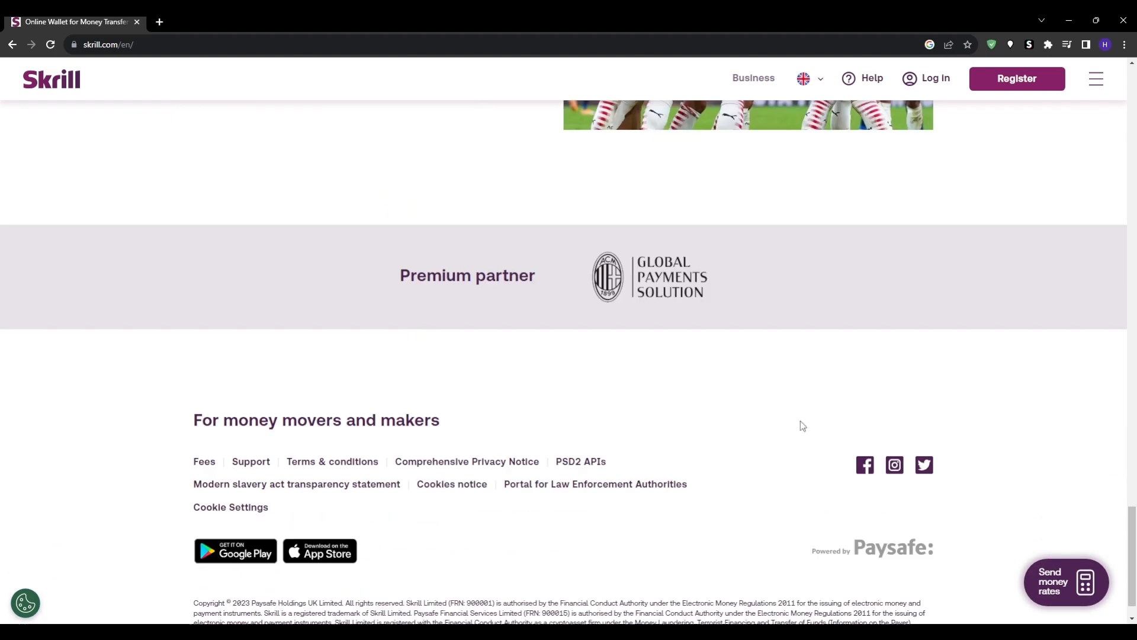
scroll(up, 3)
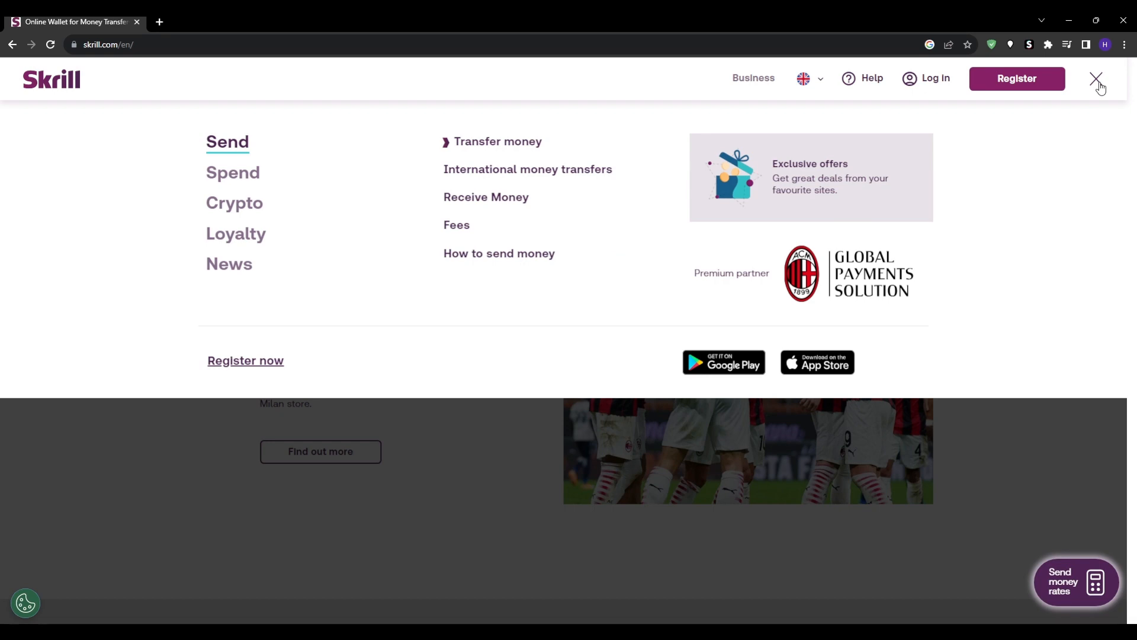
click(1015, 79)
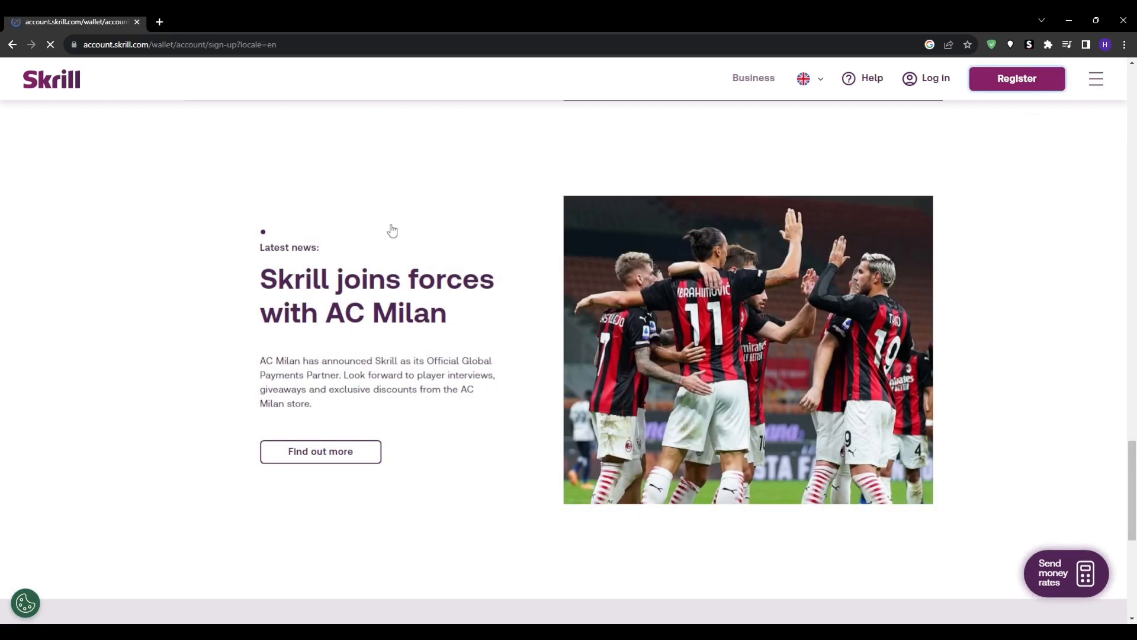
click(1016, 78)
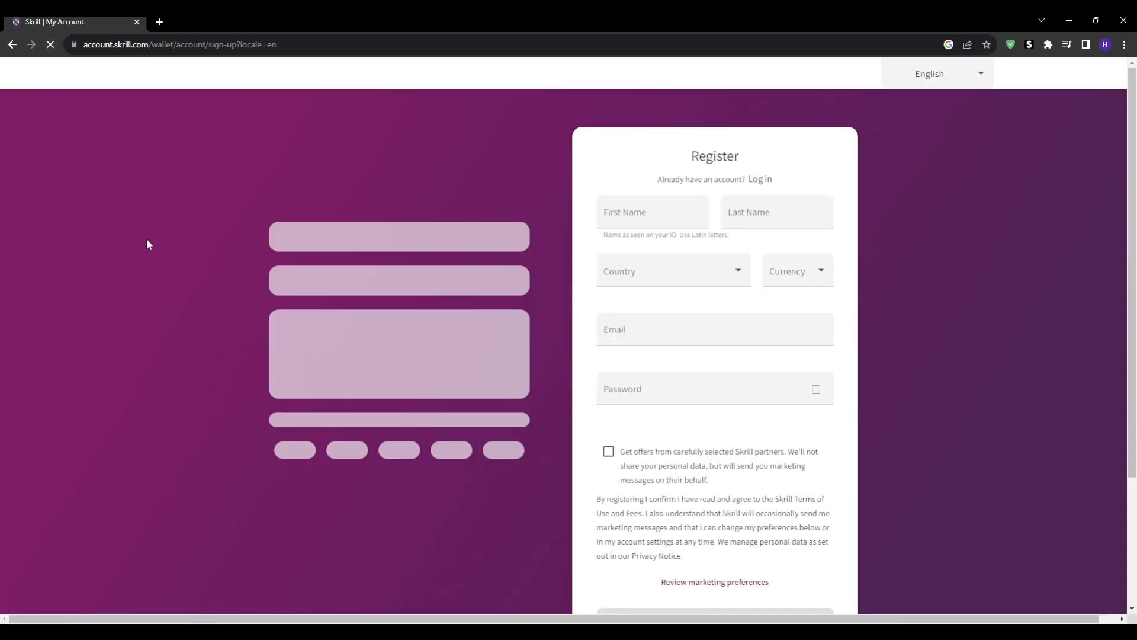